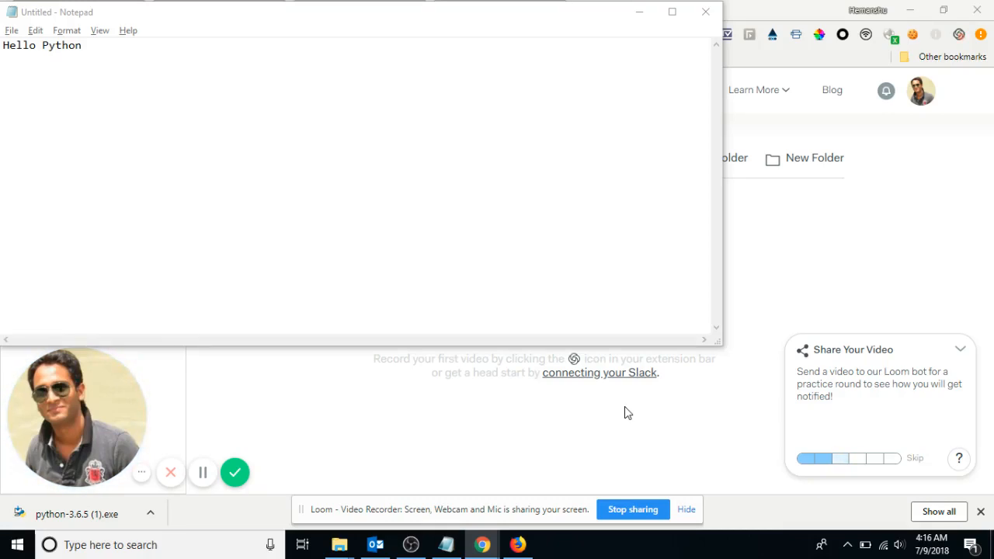
mouse_move(481, 545)
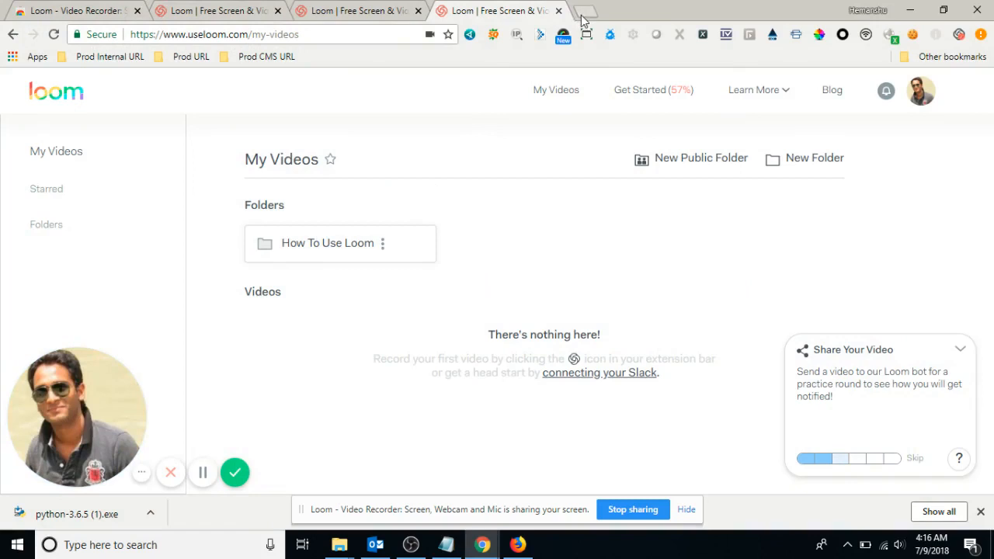
Search Google for 'python' from the new tab's address bar.
type("python")
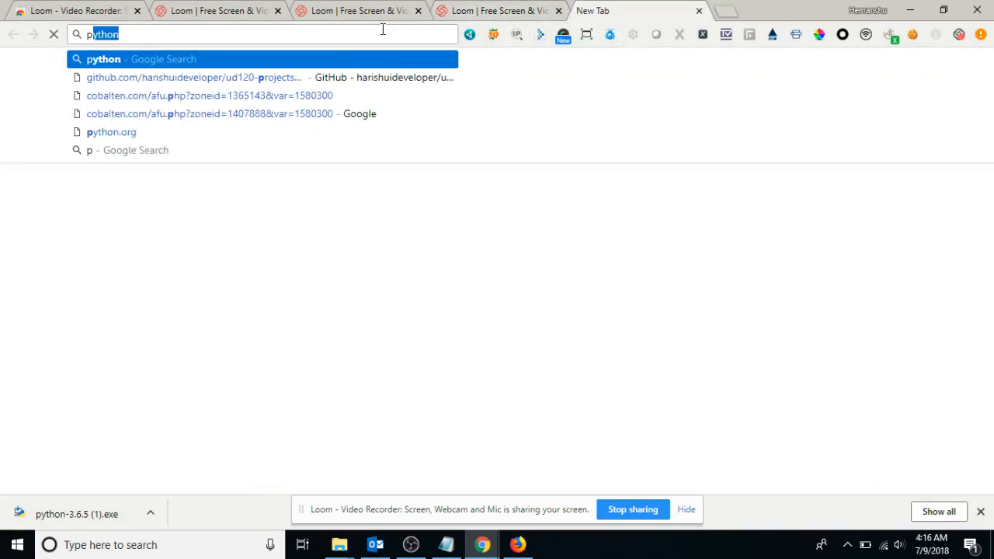
type("python&rlz=1C1CHBF_e")
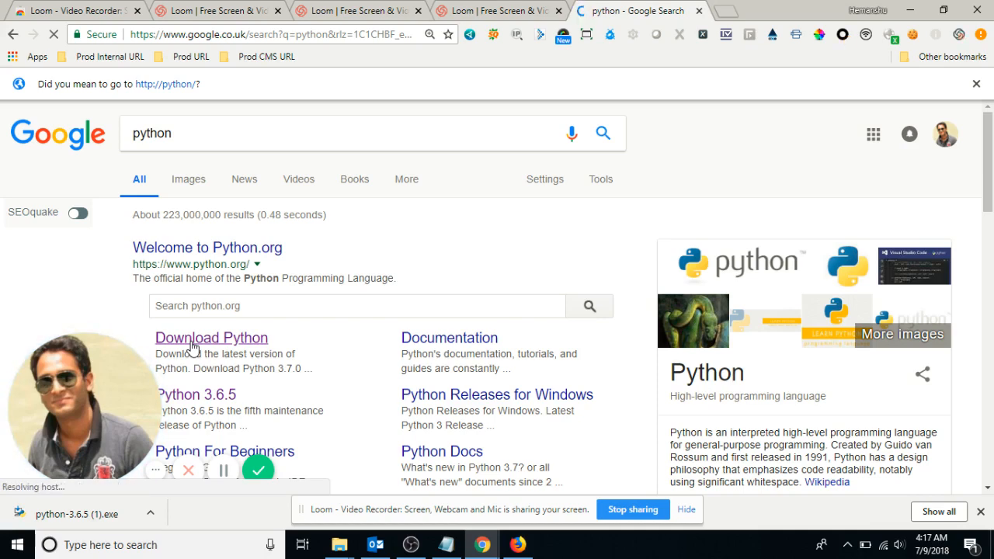
Go to python.org's Download Python page and open the Python 3.6.5 release.
left_click(211, 338)
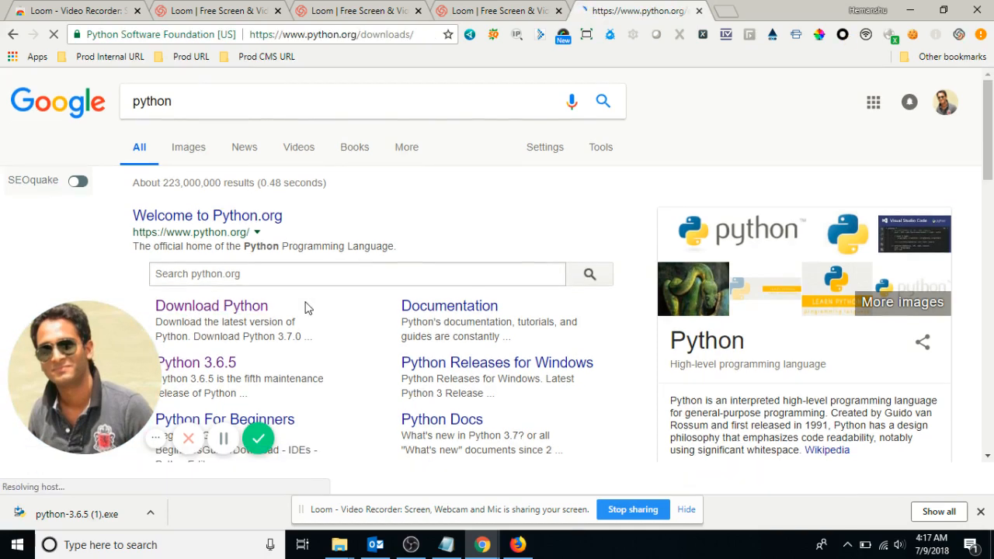
left_click(210, 305)
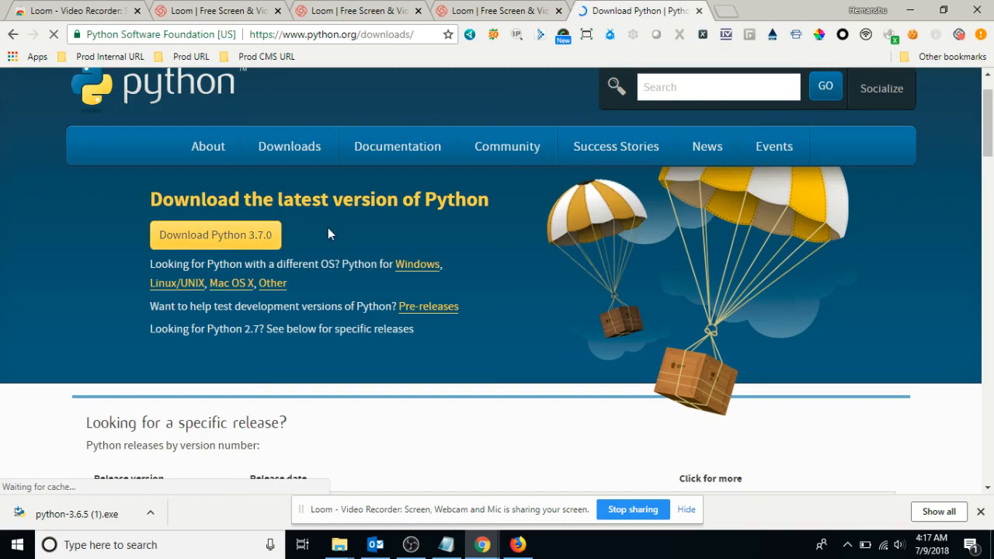
scroll("down", 3)
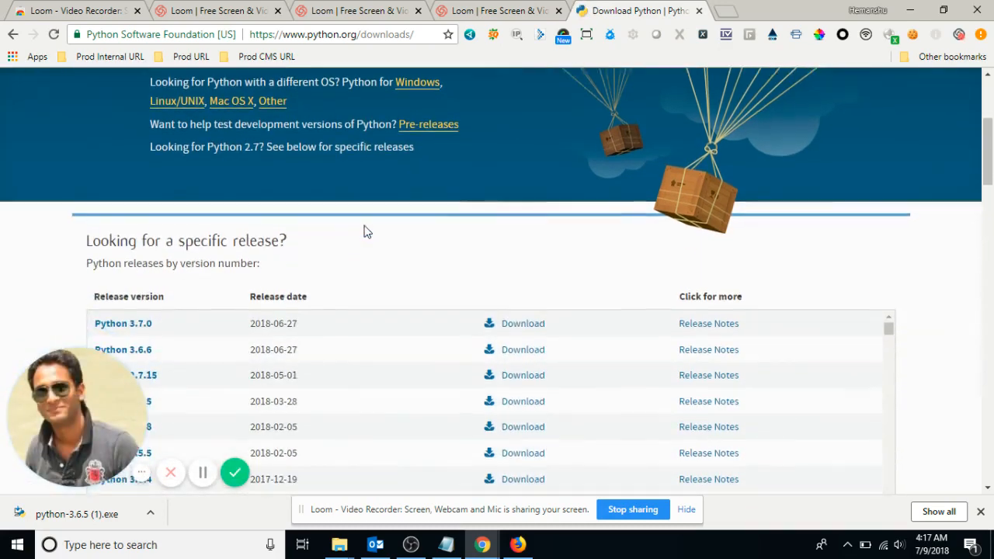
scroll("down", 3)
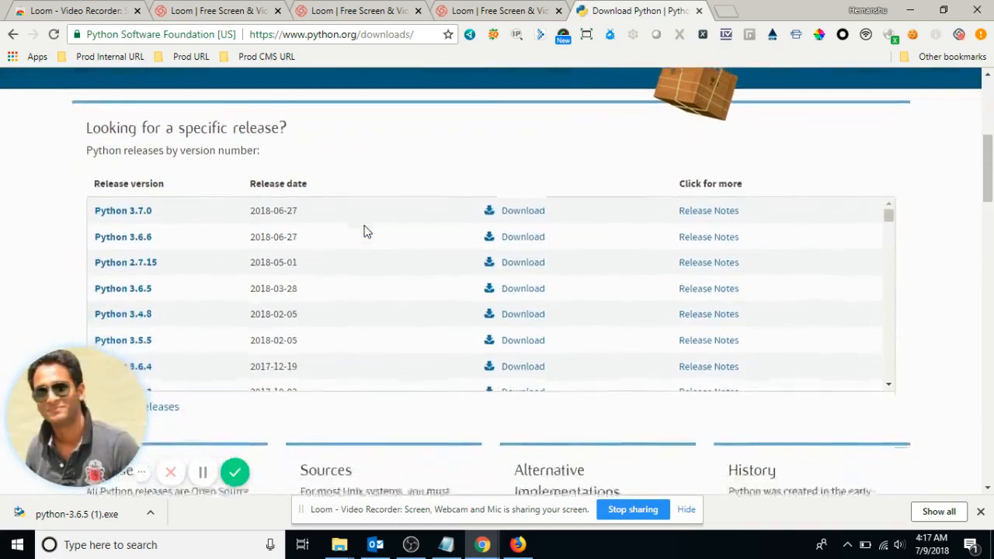
scroll("down", 3)
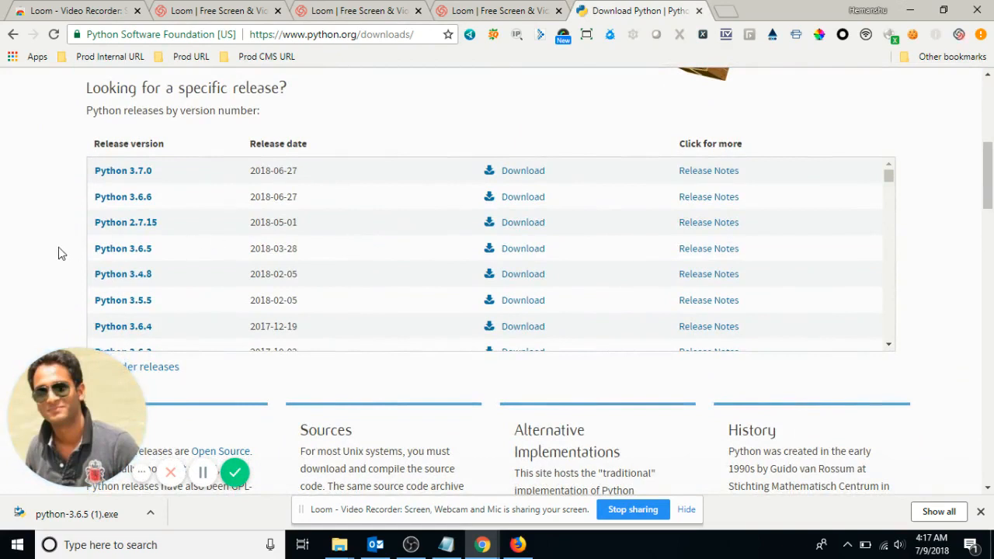
mouse_move(392, 249)
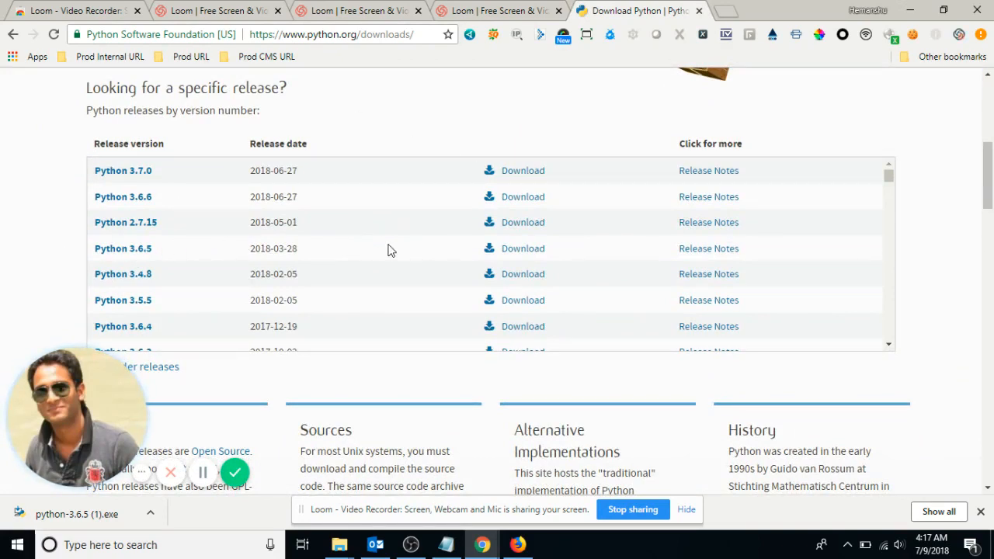
mouse_move(236, 254)
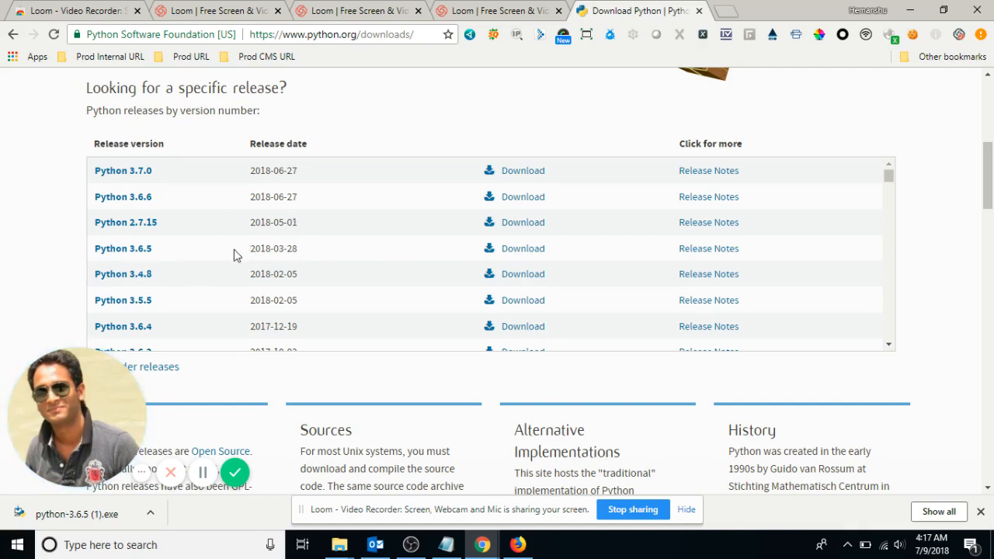
double_click(273, 248)
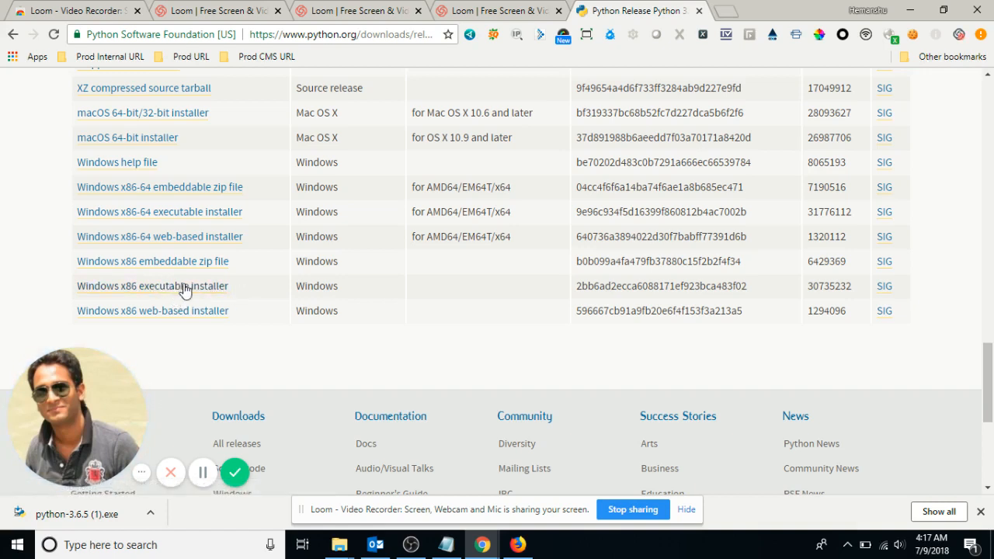
mouse_move(123, 322)
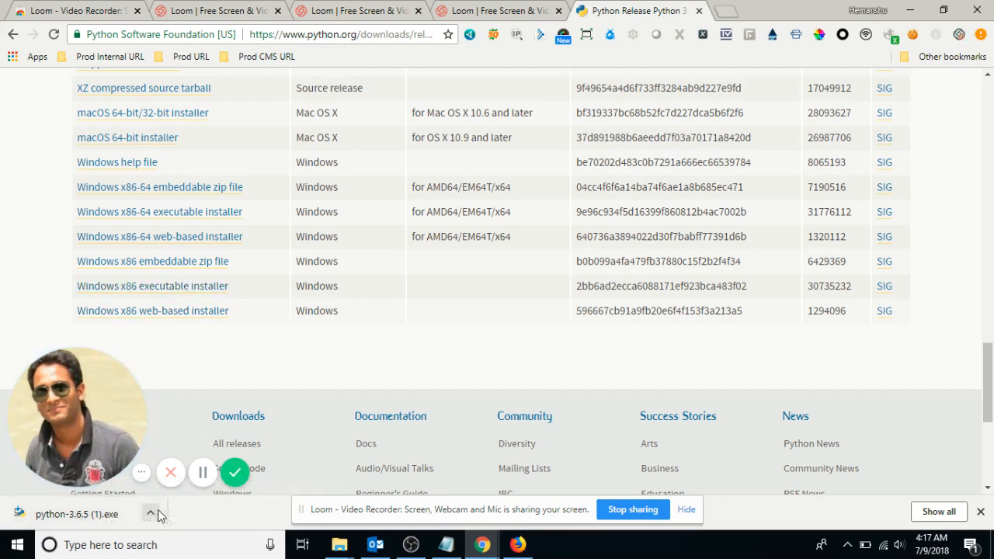
Launch the downloaded python-3.6.5 (1).exe installer from Chrome's download bar.
left_click(150, 514)
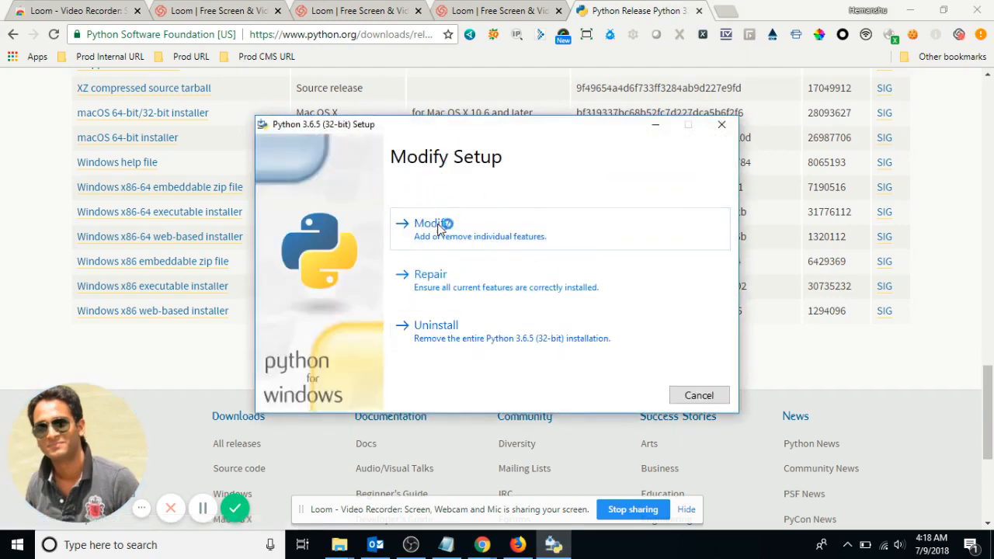
mouse_move(513, 196)
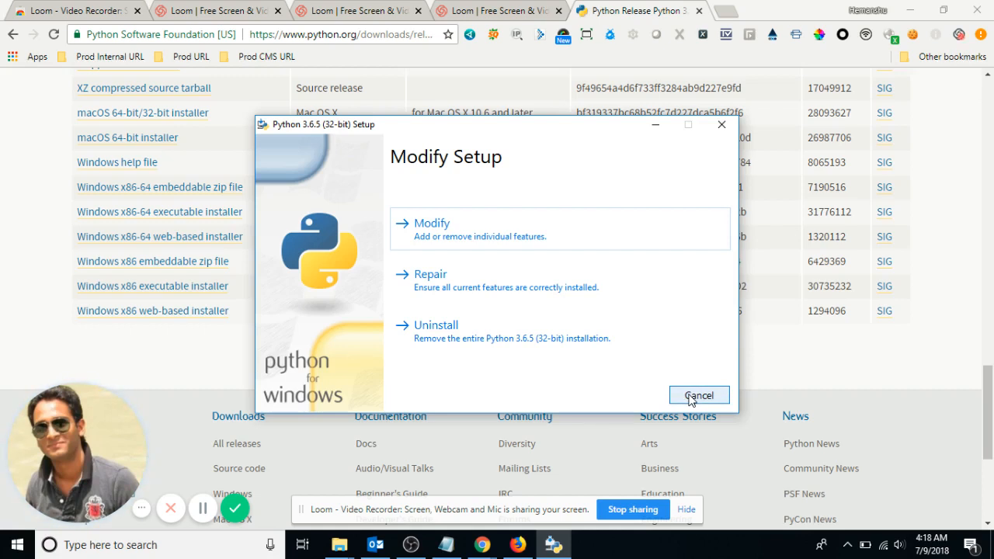
Cancel the Modify Setup dialog, leaving the Python 3.6.5 installation unchanged.
left_click(698, 395)
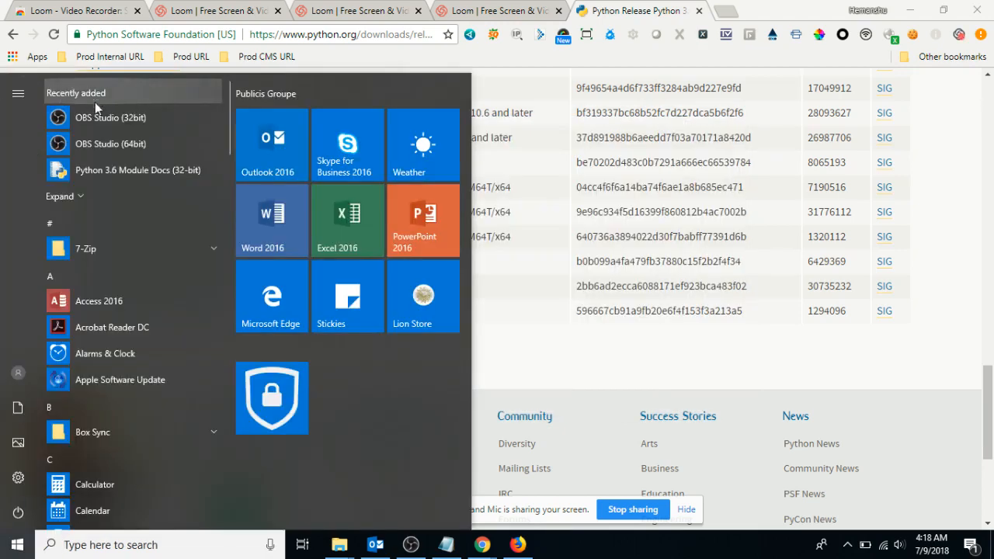
Expand the Start menu's Recently added list to reveal IDLE and the Python 3.6 apps.
left_click(59, 195)
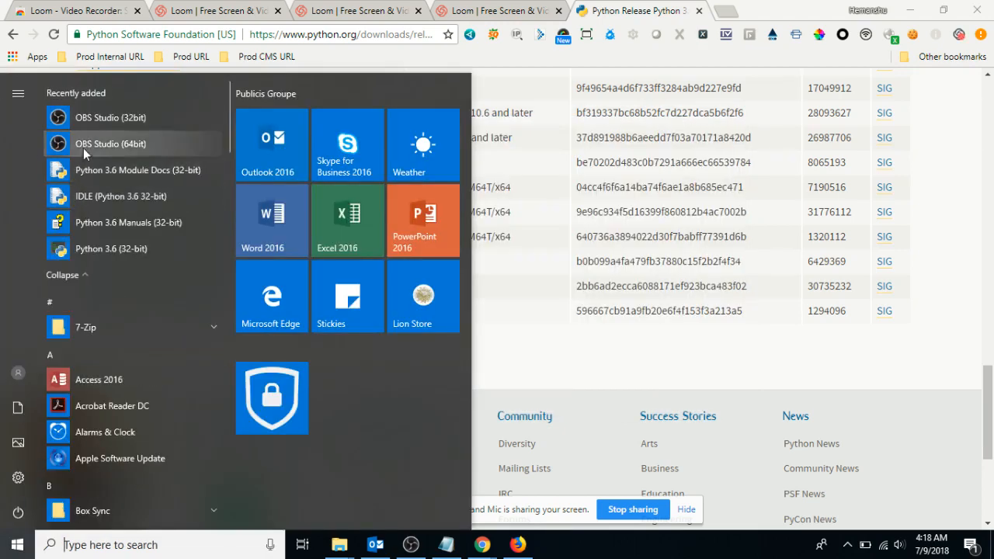
mouse_move(105, 170)
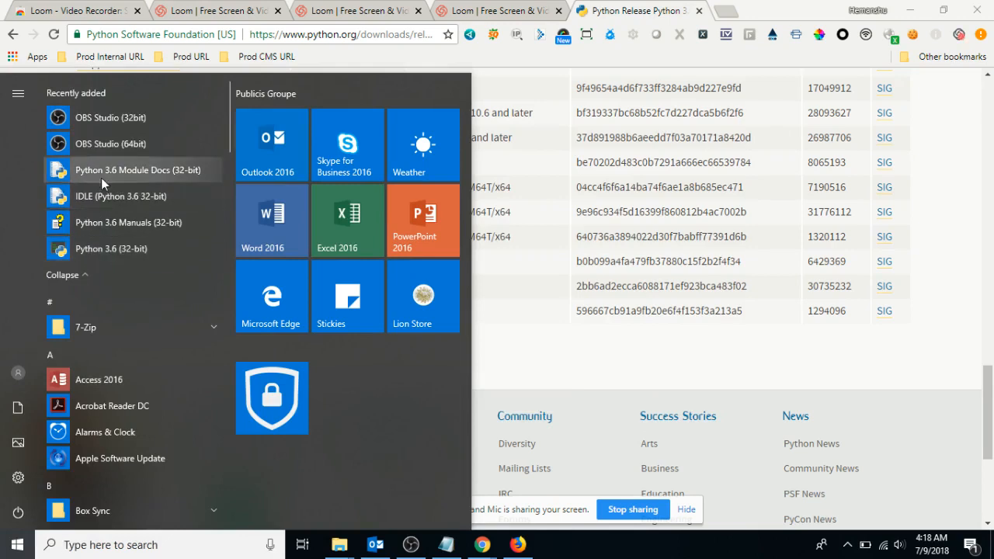
mouse_move(121, 169)
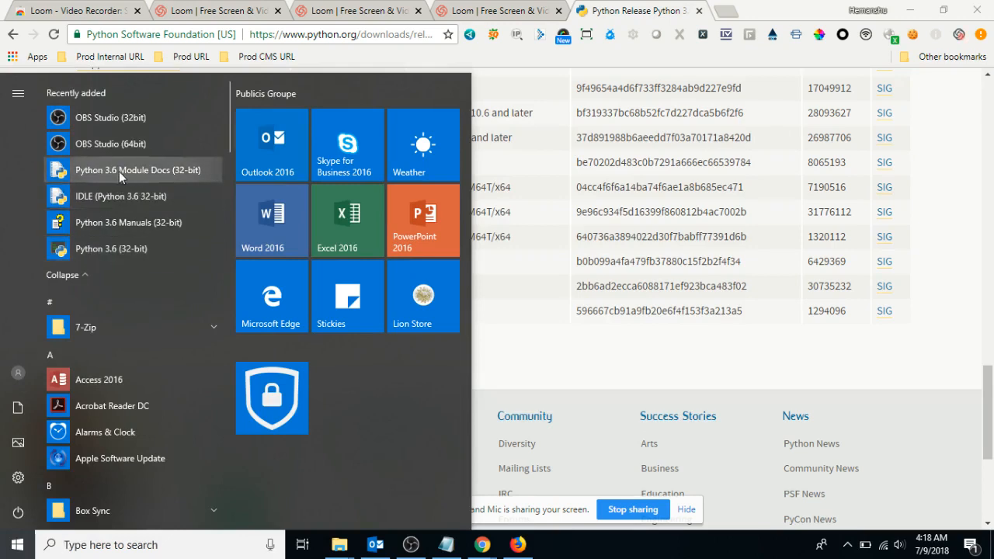
mouse_move(119, 201)
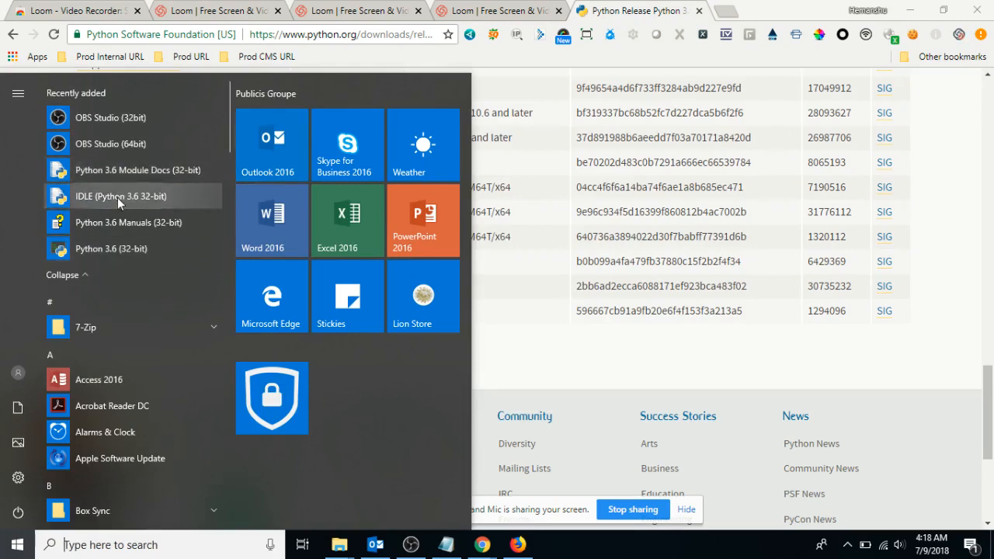
mouse_move(95, 242)
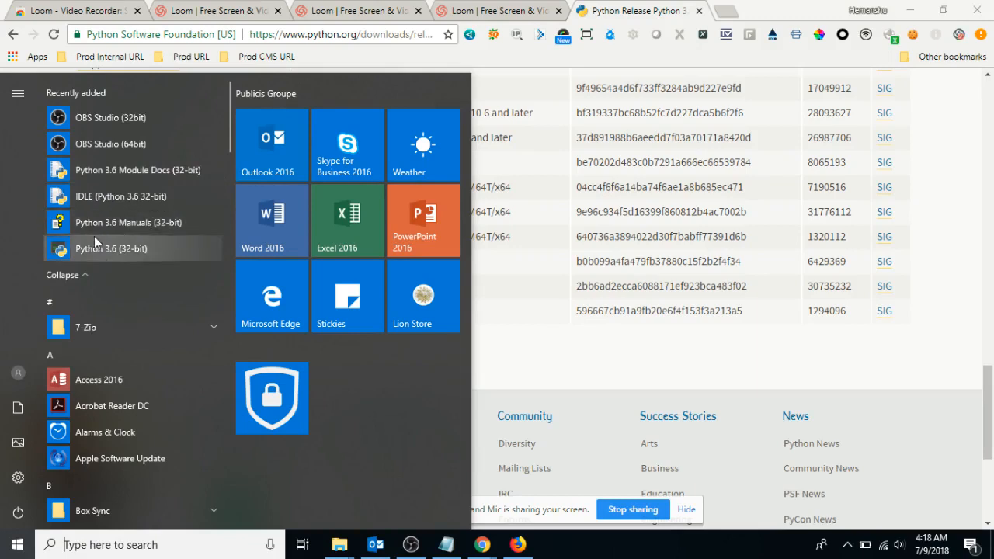
mouse_move(160, 248)
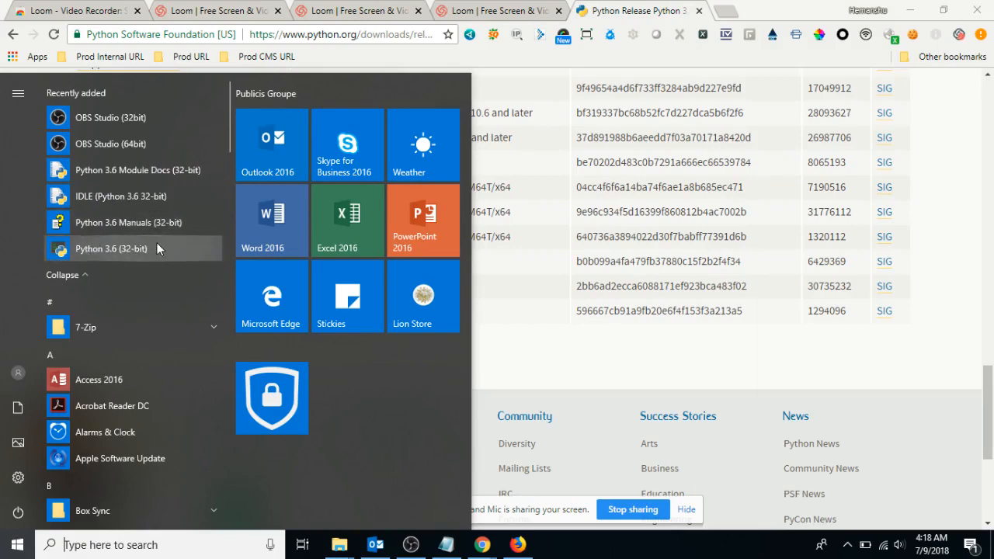
mouse_move(132, 196)
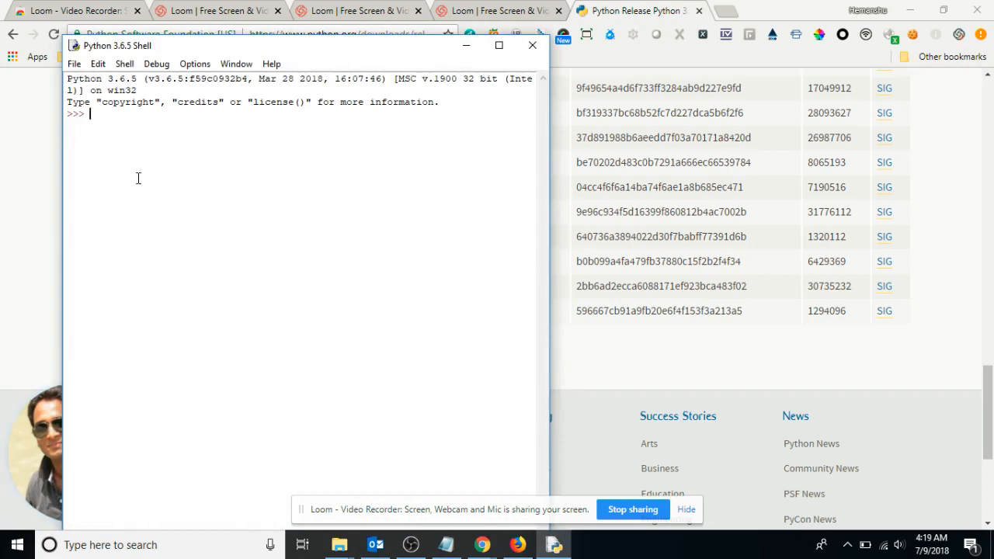
Run print("Hello Python") in the IDLE shell so it displays Hello Python.
type("prtin")
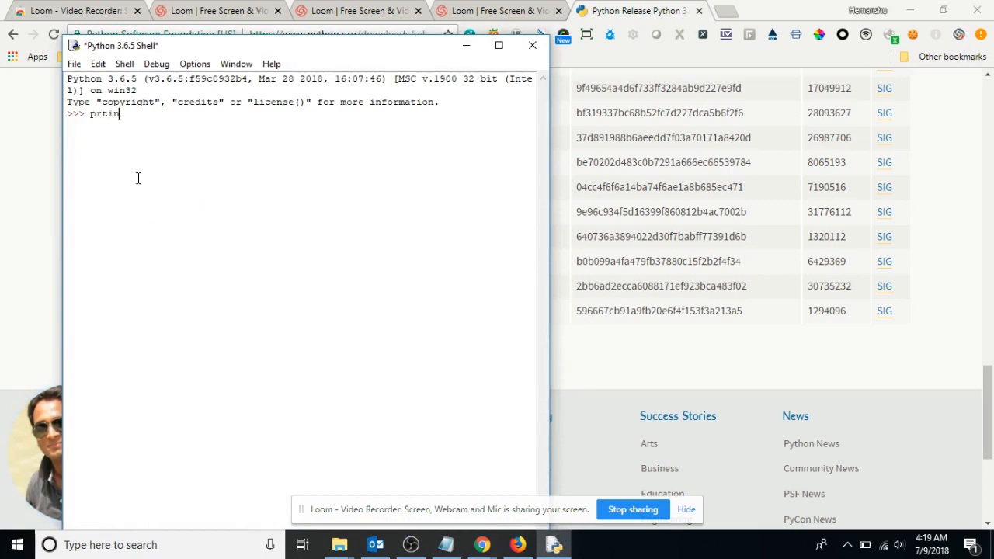
type("print")
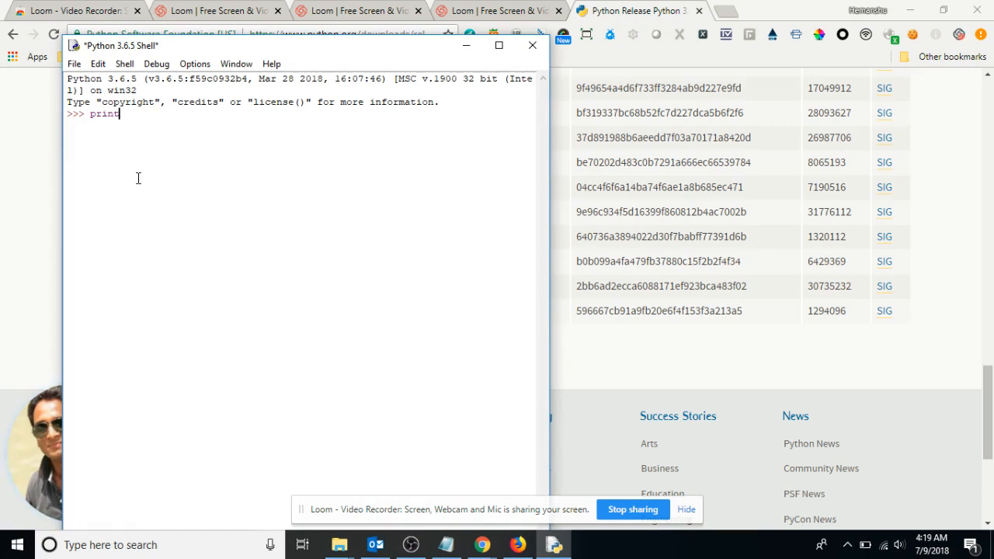
type("()")
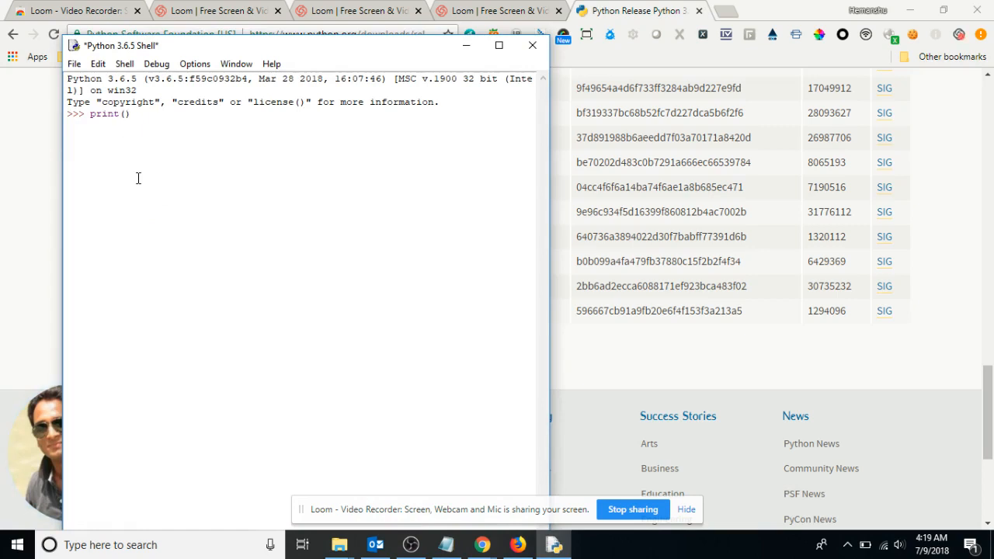
type("\"Hello")
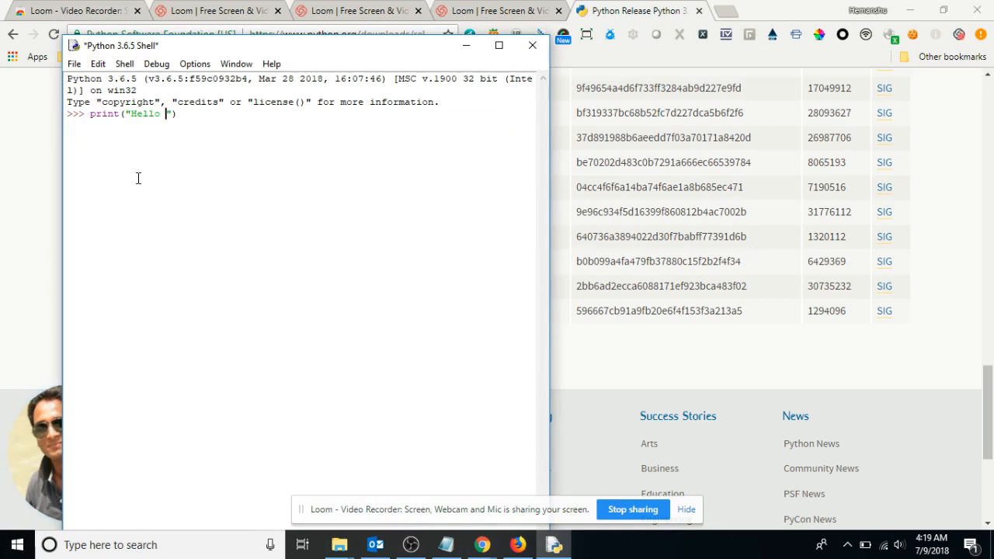
type("Python")
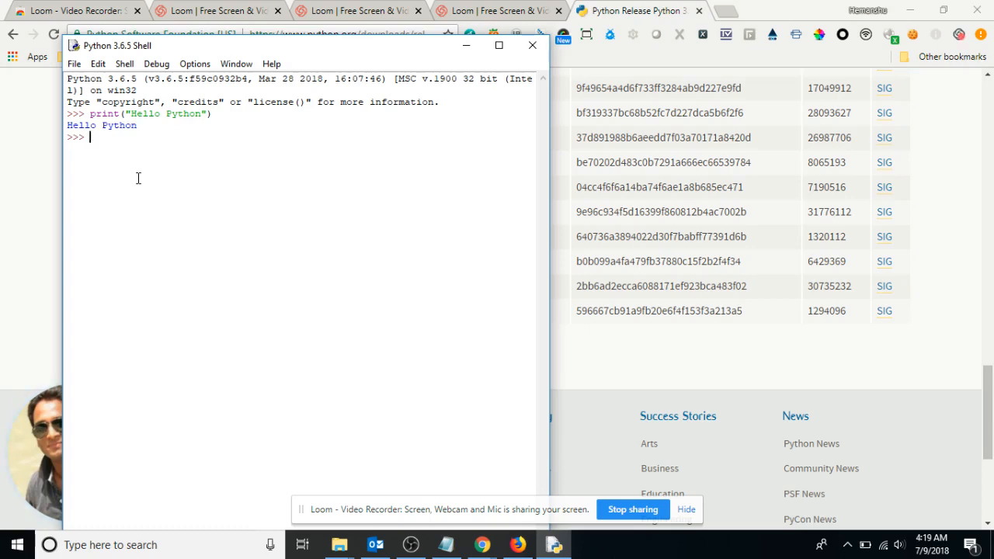
type("print")
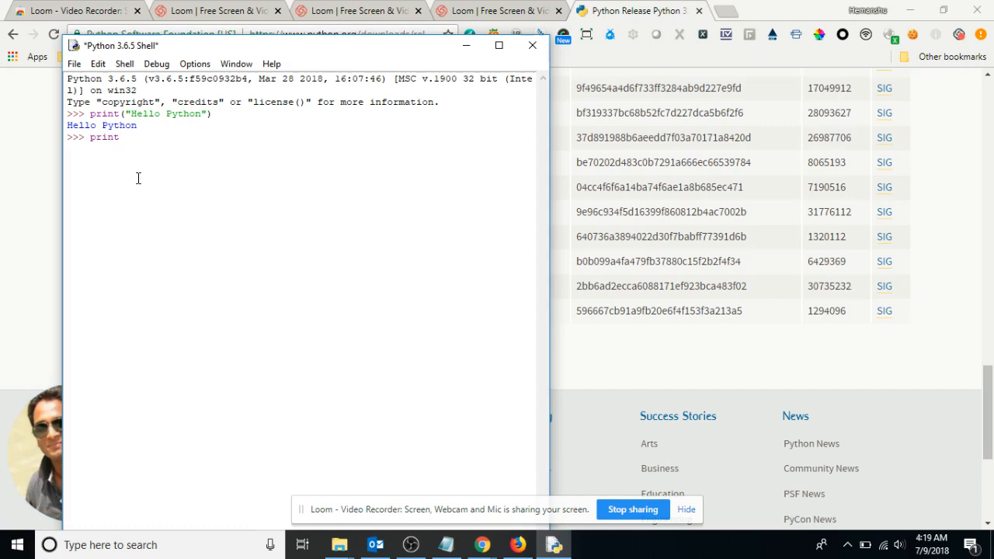
Evaluate print(3*3) to show 9, then enter print(2+5) at the next prompt.
type("(3)")
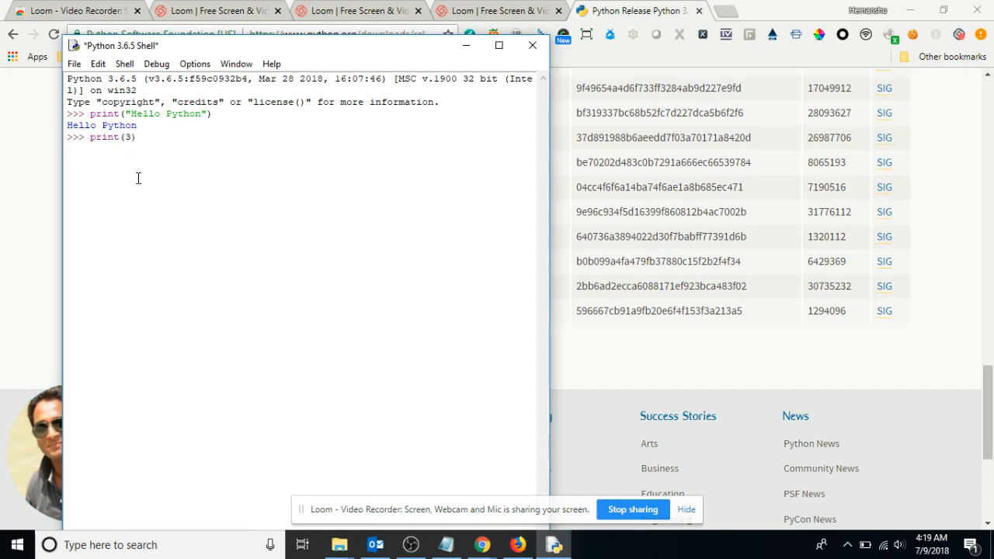
type("*3")
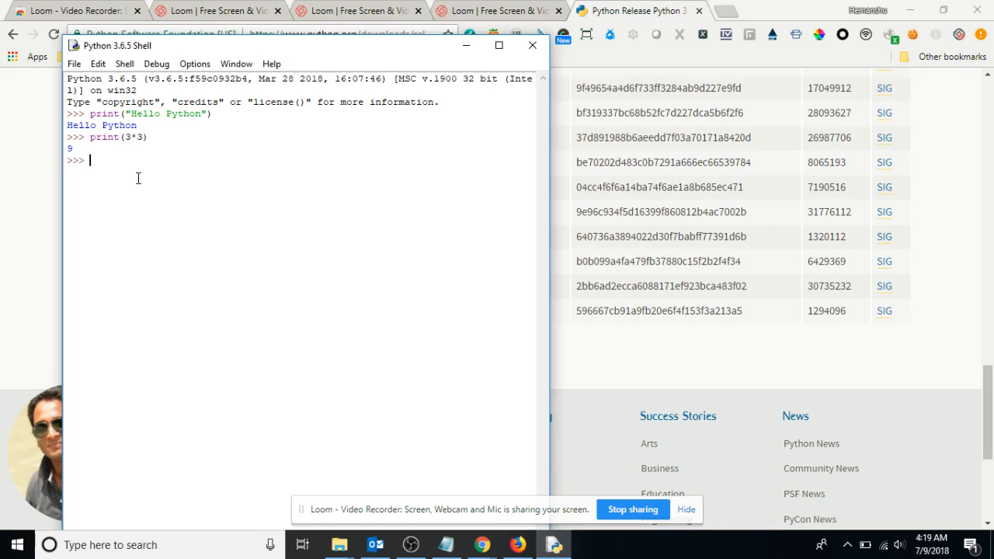
type("print")
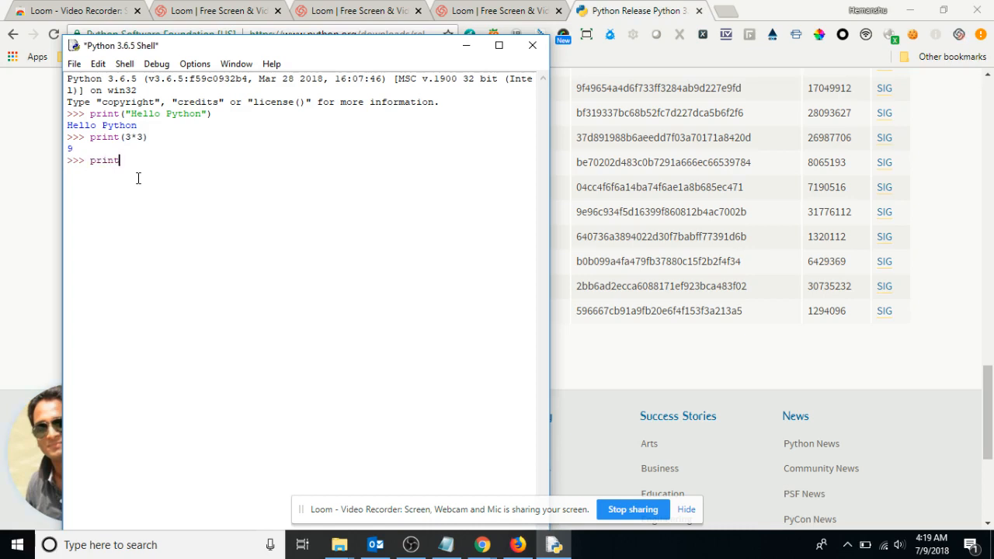
type("()")
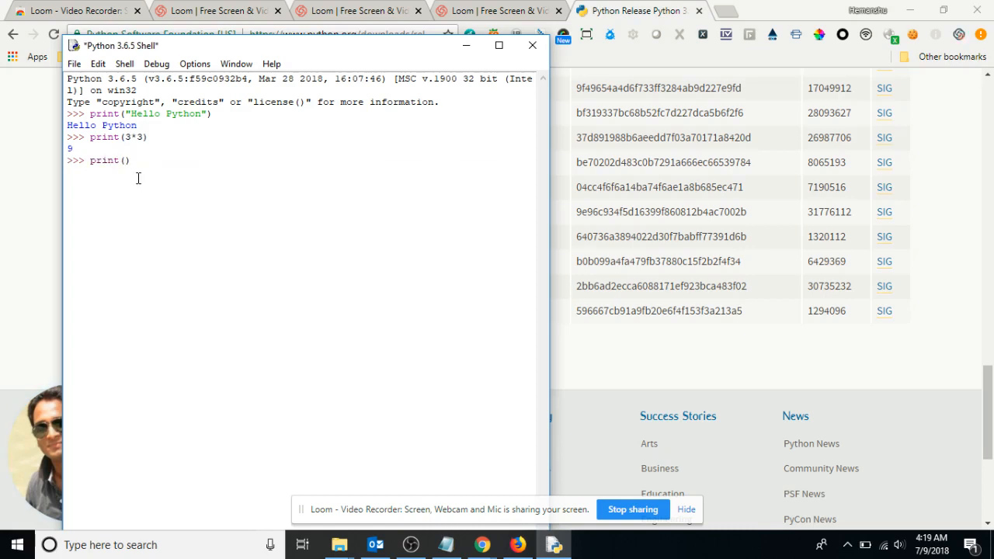
type("print(2+5)")
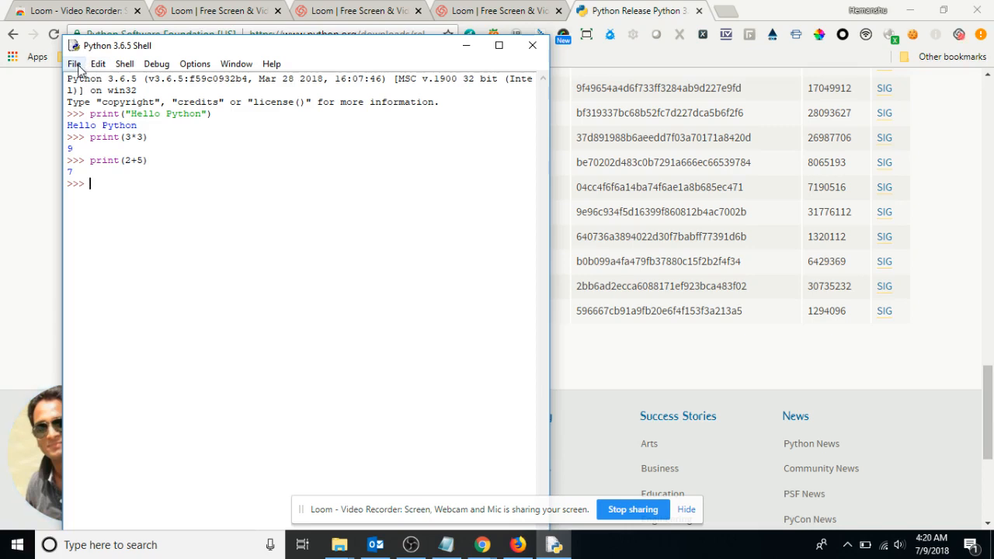
Create a new blank untitled script window from the shell's File menu.
left_click(77, 63)
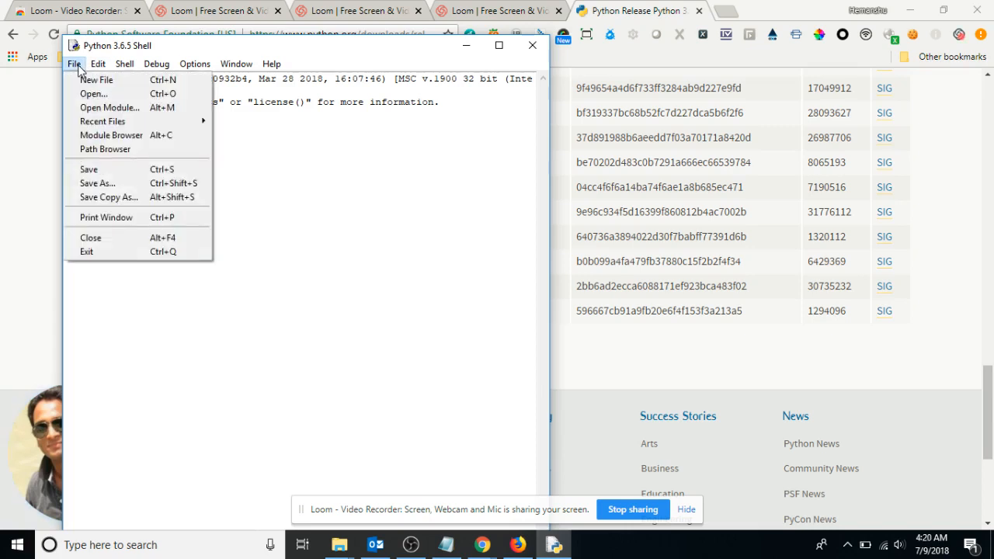
mouse_move(96, 79)
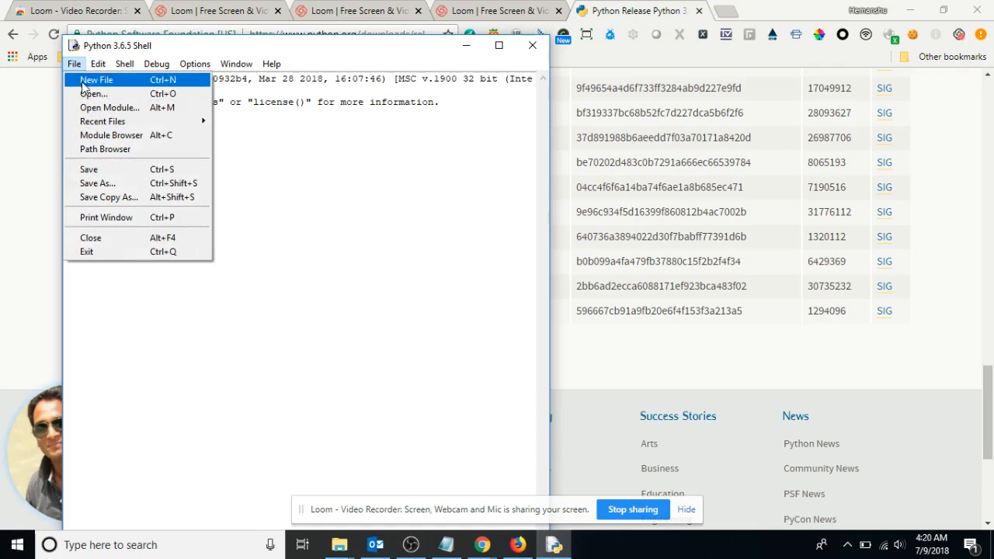
left_click(101, 80)
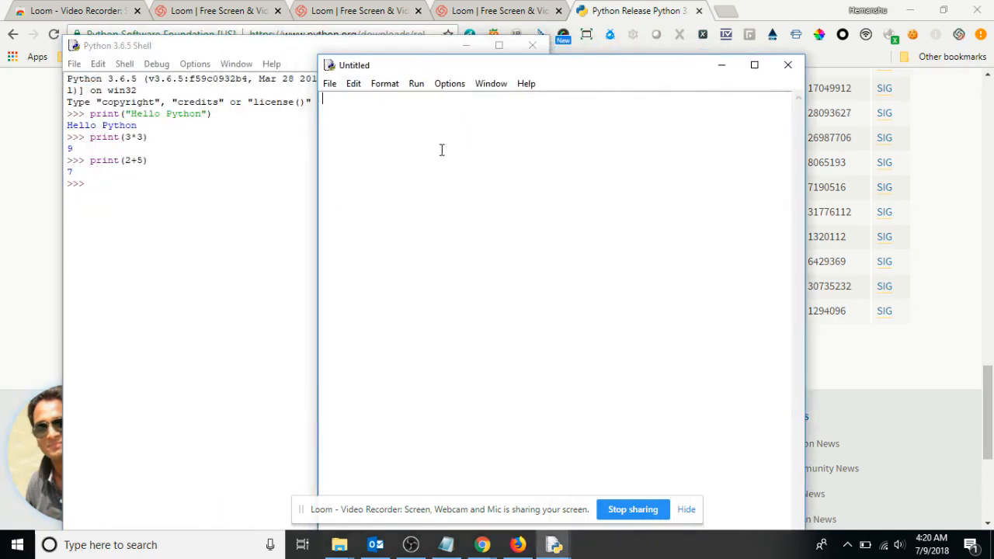
left_click(329, 83)
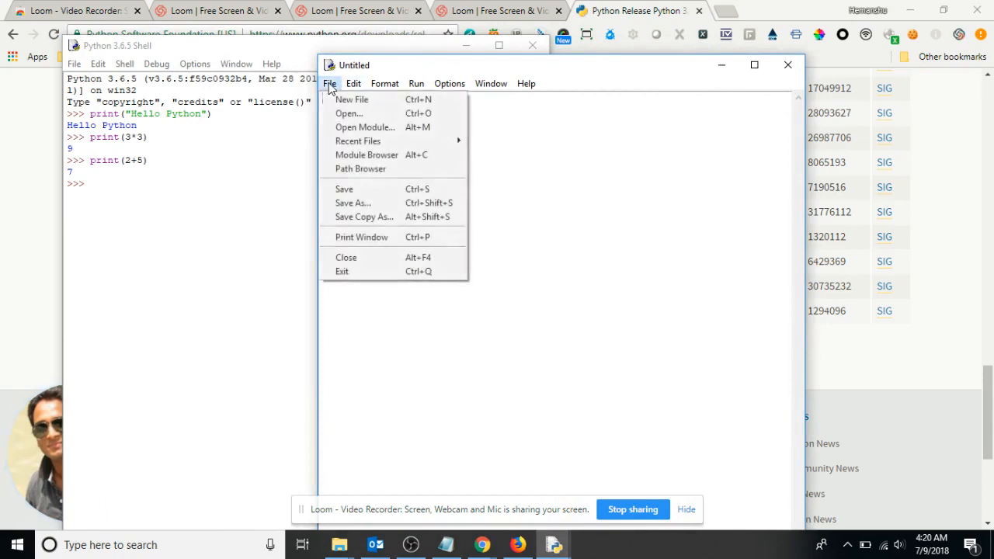
mouse_move(370, 189)
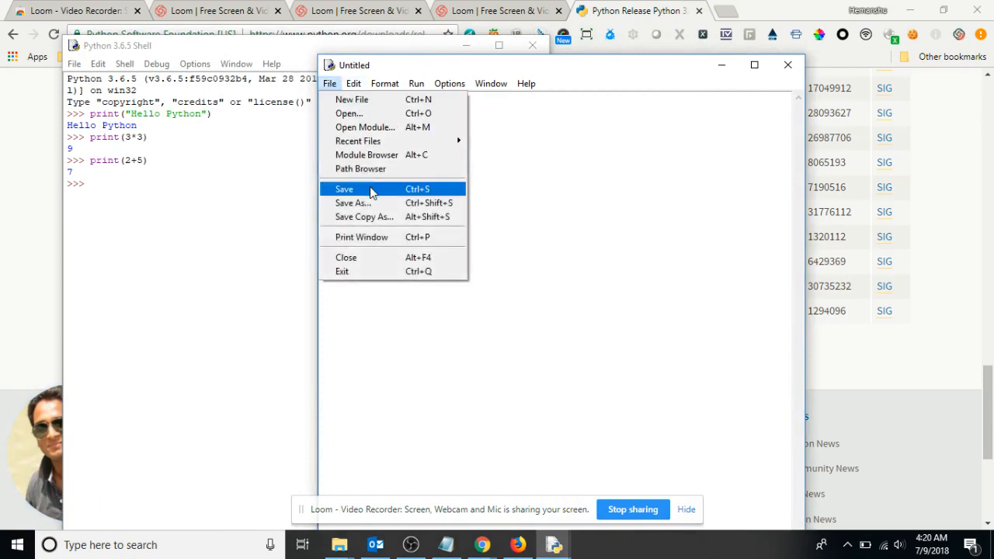
Save the empty script to the Desktop with the file name tests.
left_click(344, 189)
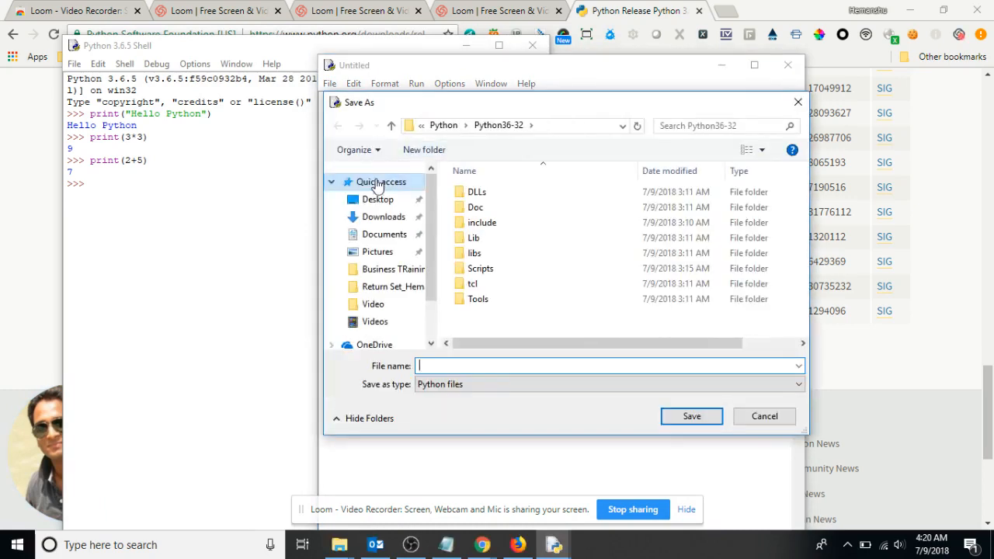
left_click(377, 199)
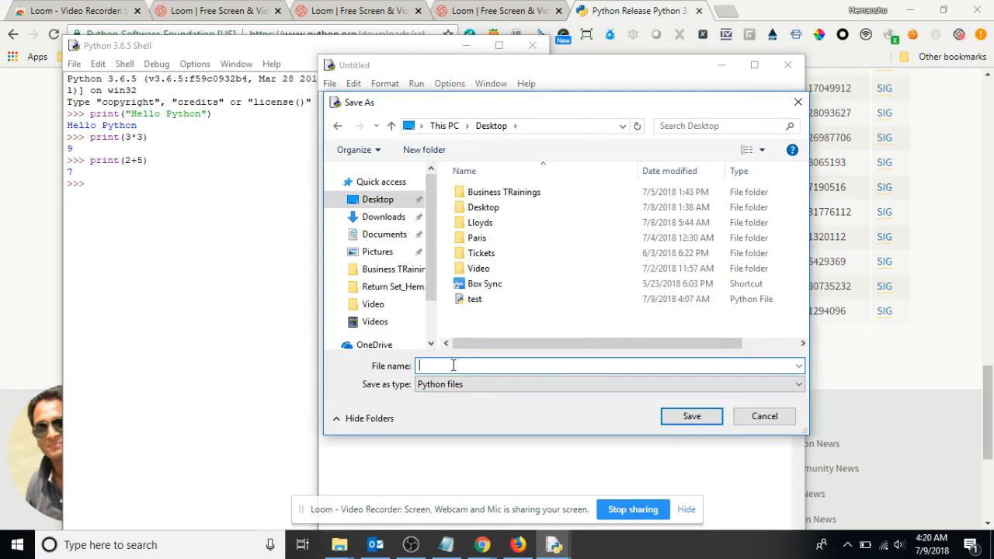
type("tests")
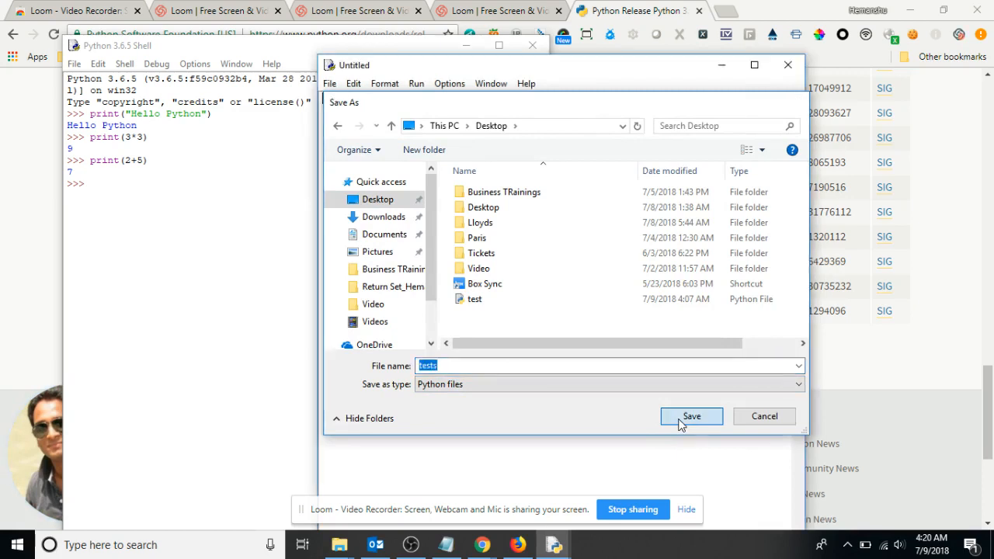
left_click(691, 416)
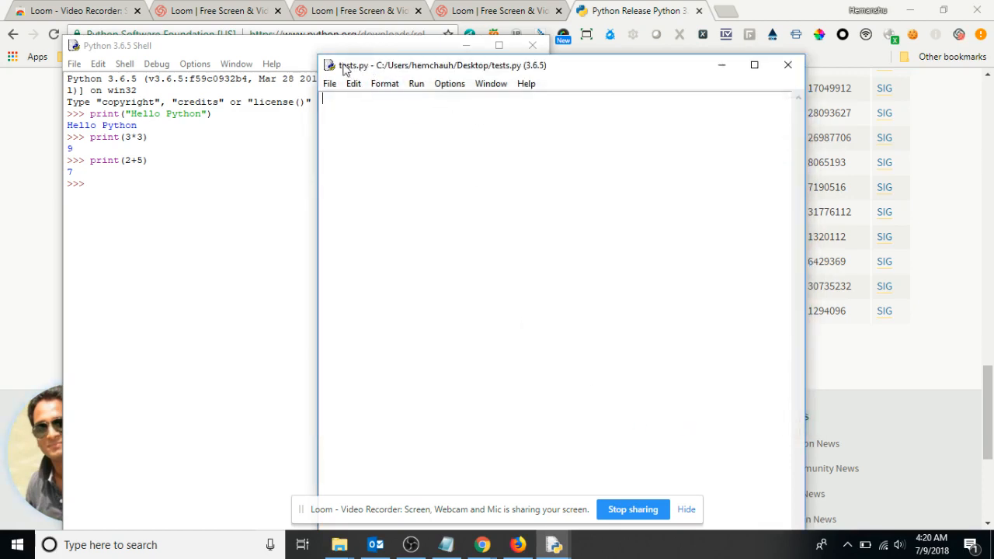
mouse_move(452, 138)
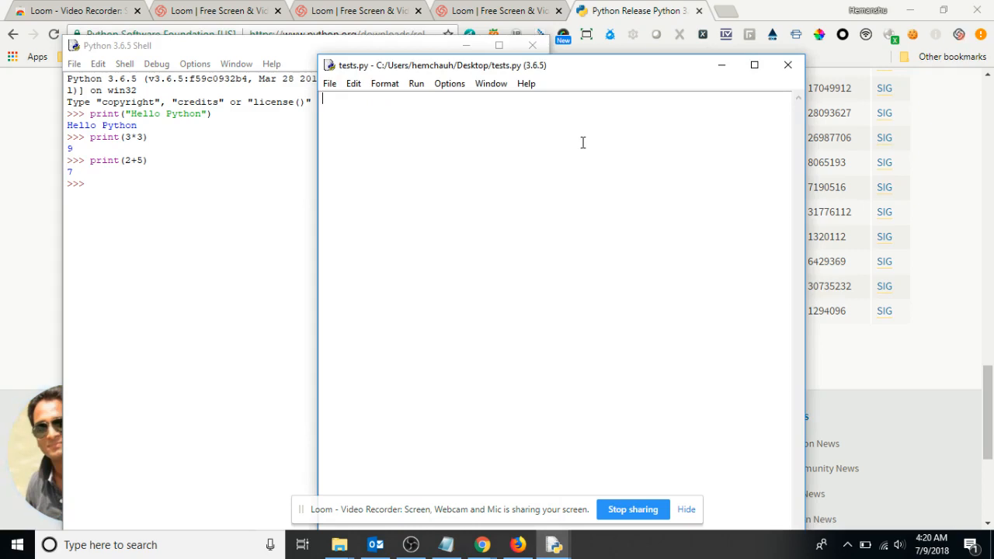
Write print("Hello Hemanshu") and print("4*2") as the script's first two lines.
type("print()")
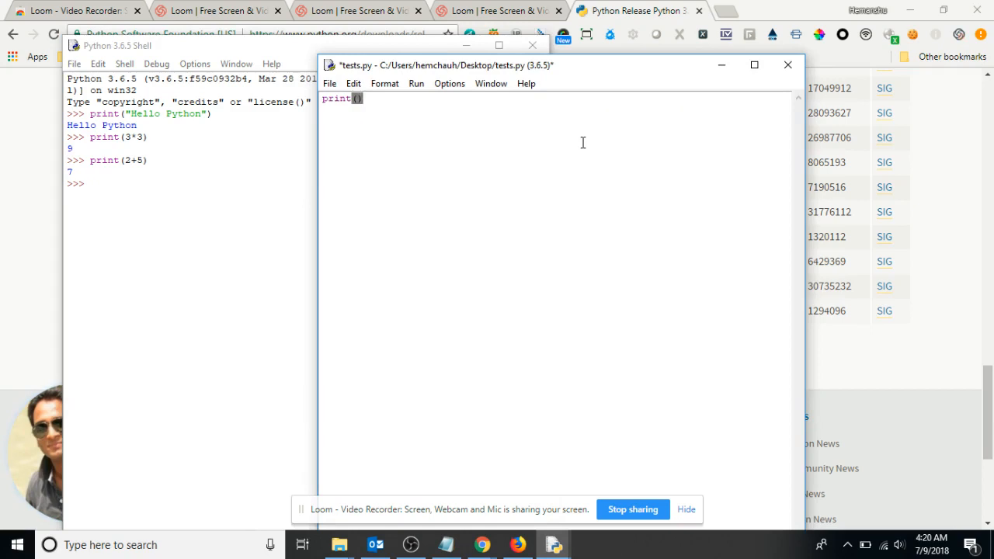
type("\"\"")
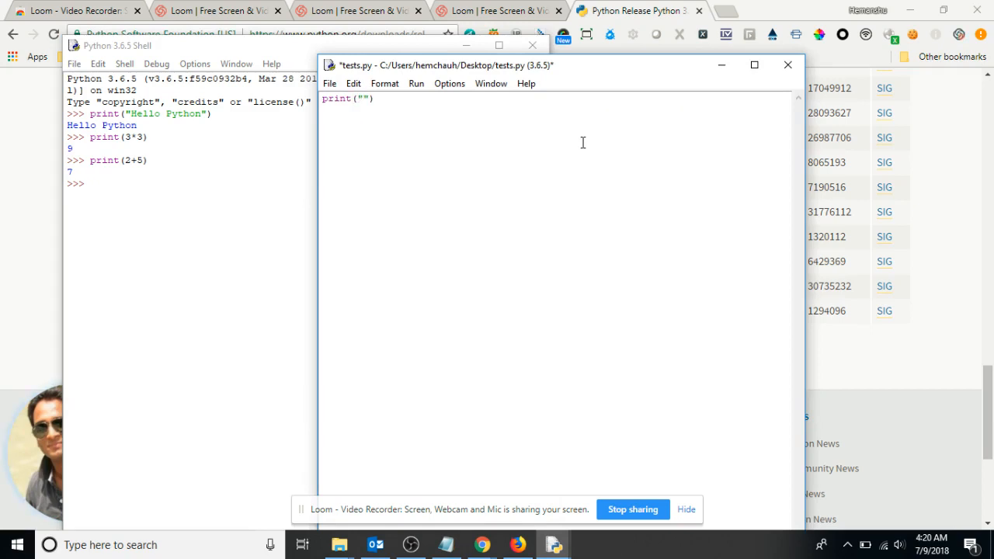
type("Hello H")
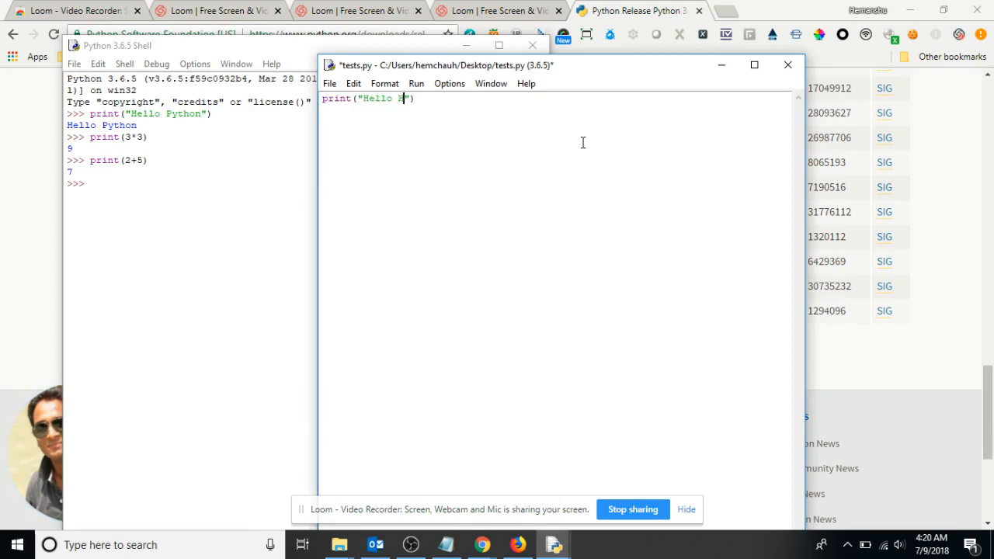
type("emanshu\"")
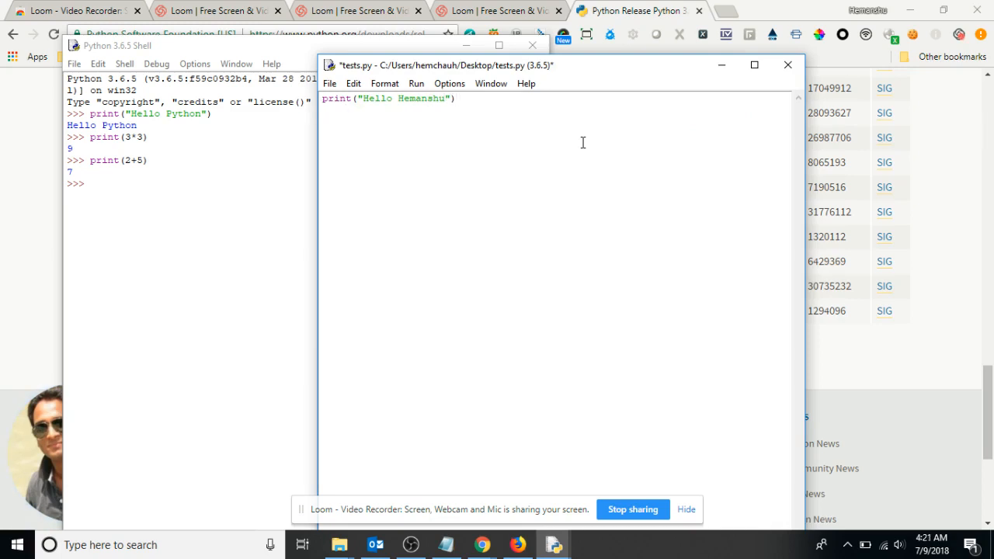
type("print(")
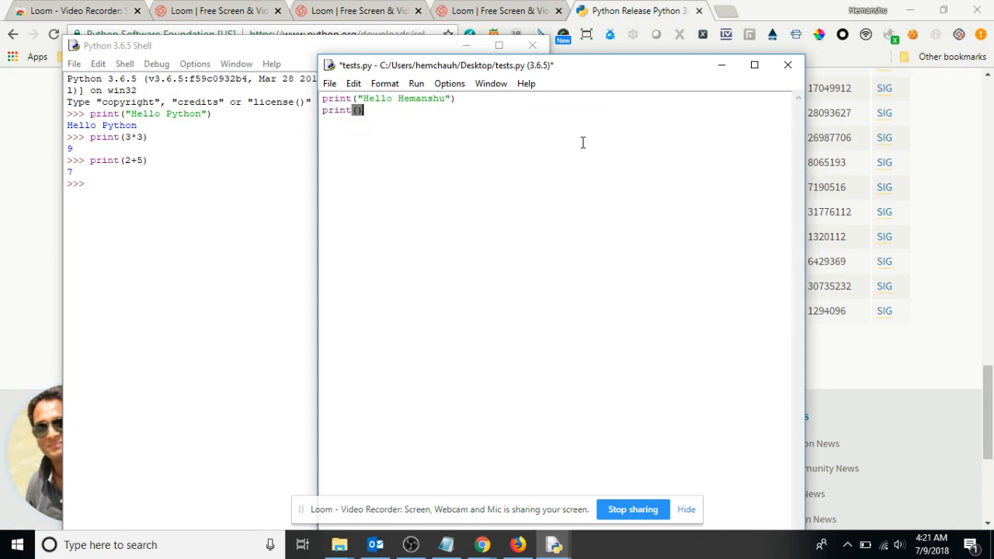
type("\"\"")
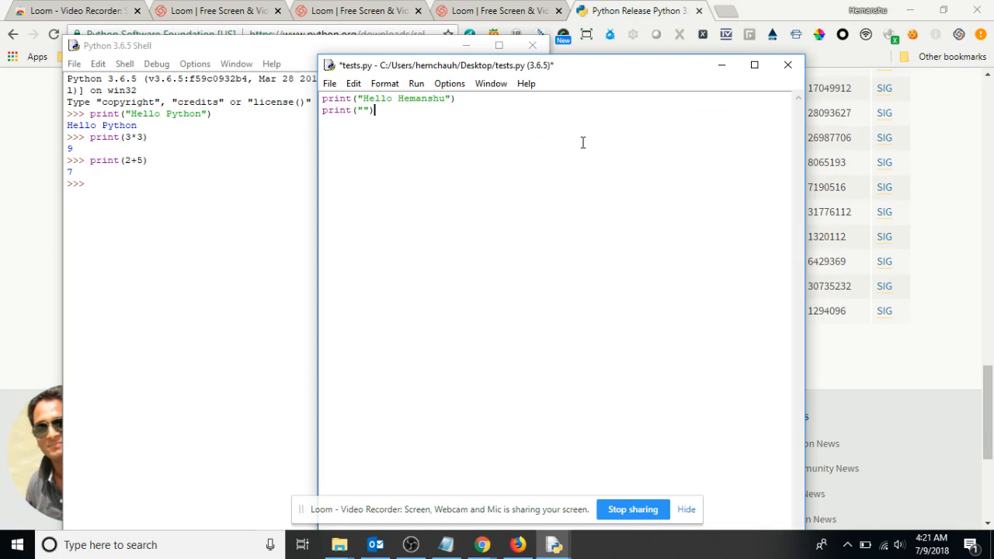
type("#")
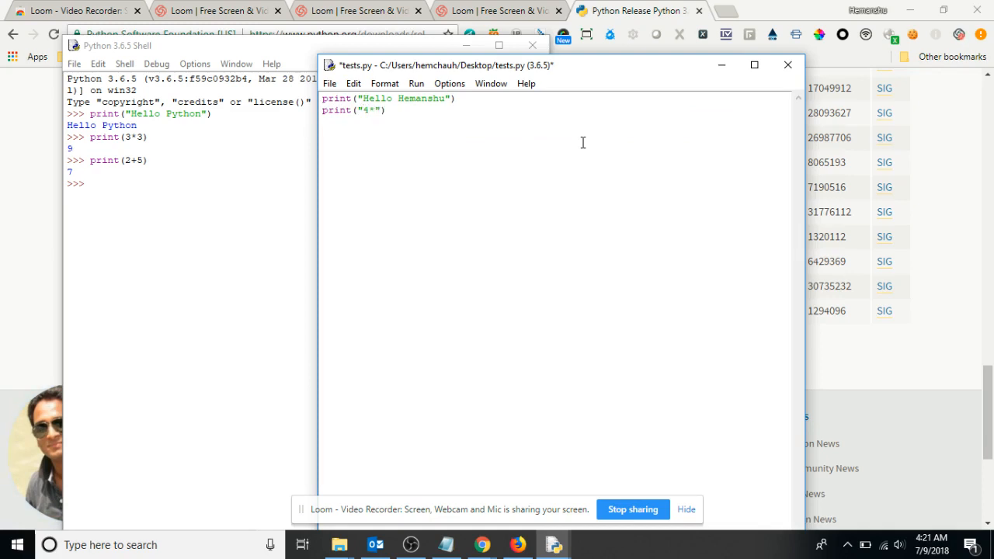
type("2")
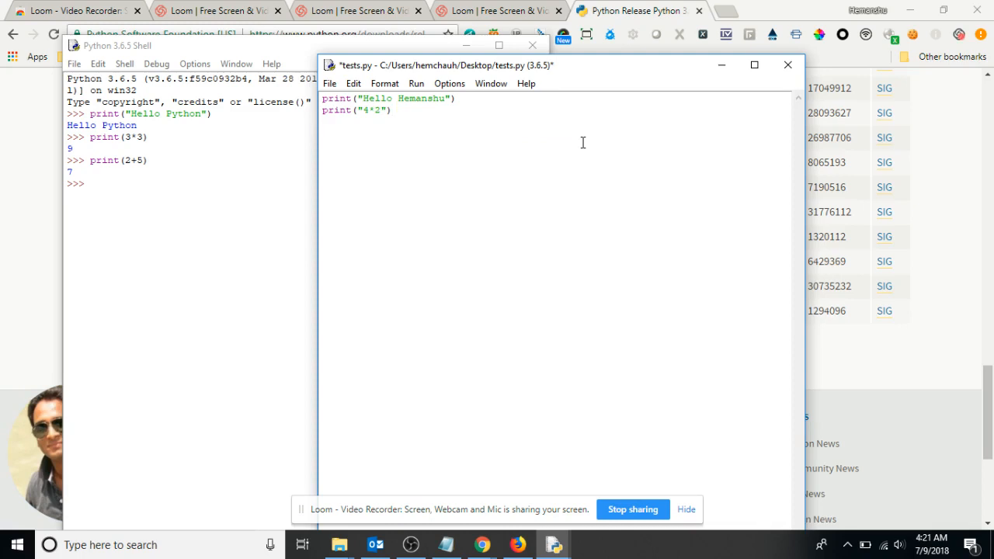
Add print(3+5) and print(4*2) as the third and fourth lines.
type("print(")
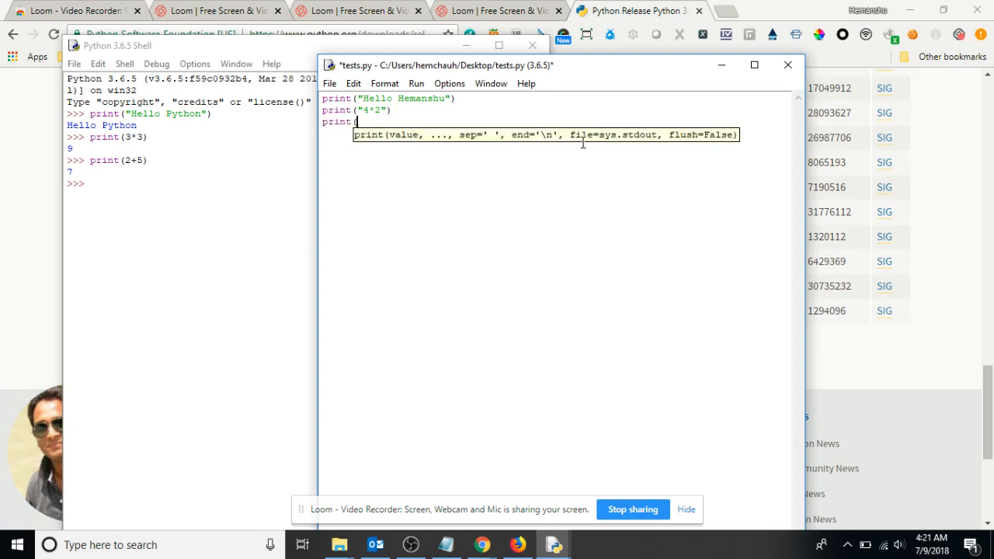
type("3")
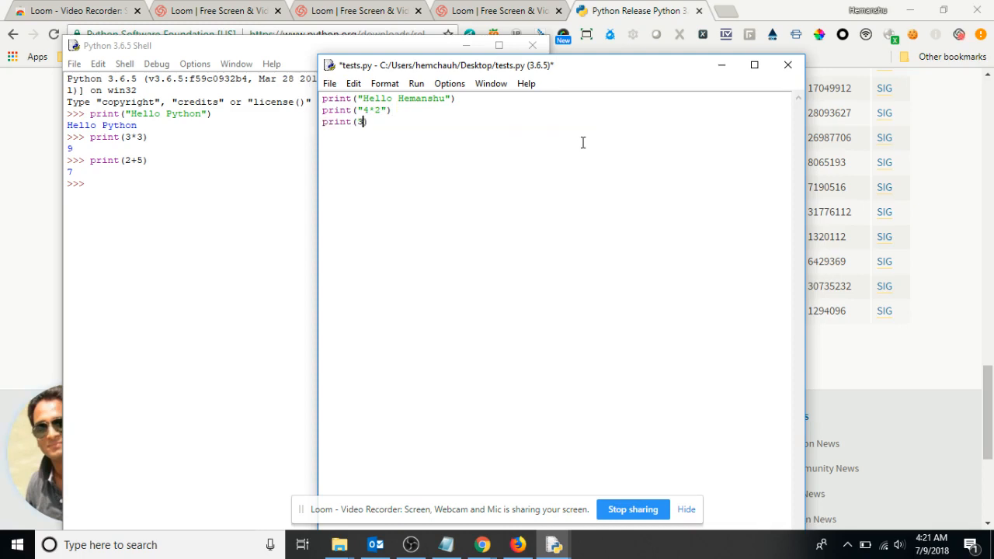
type("+5")
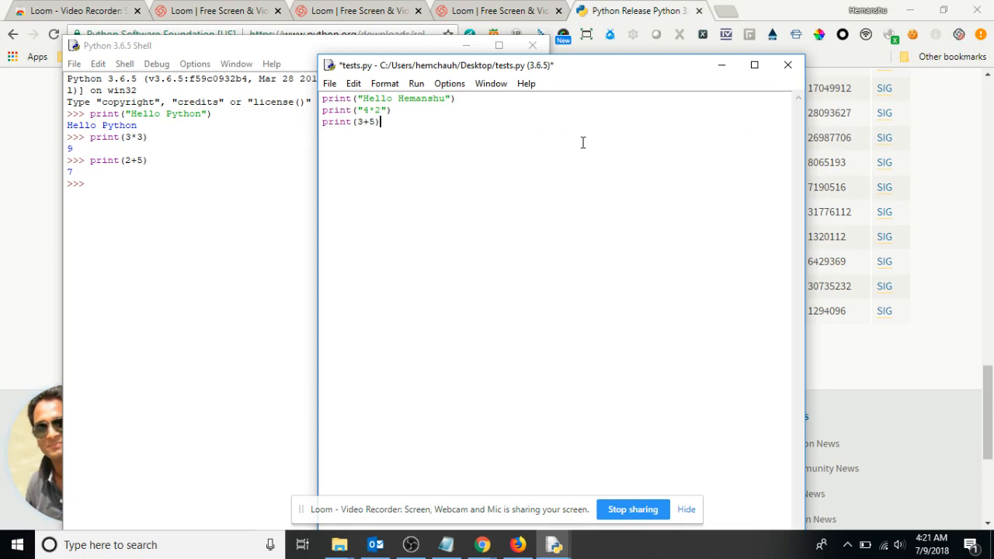
type("print")
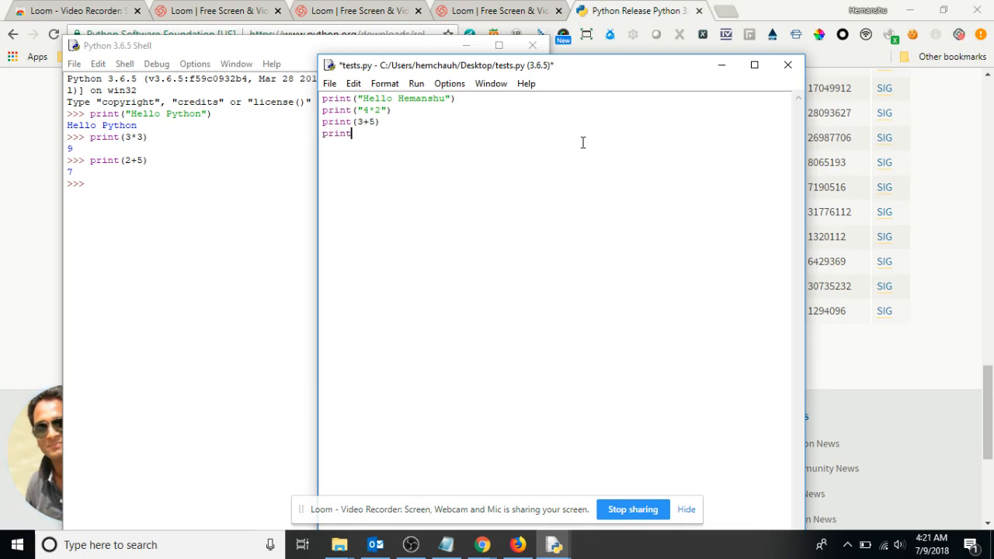
type("()")
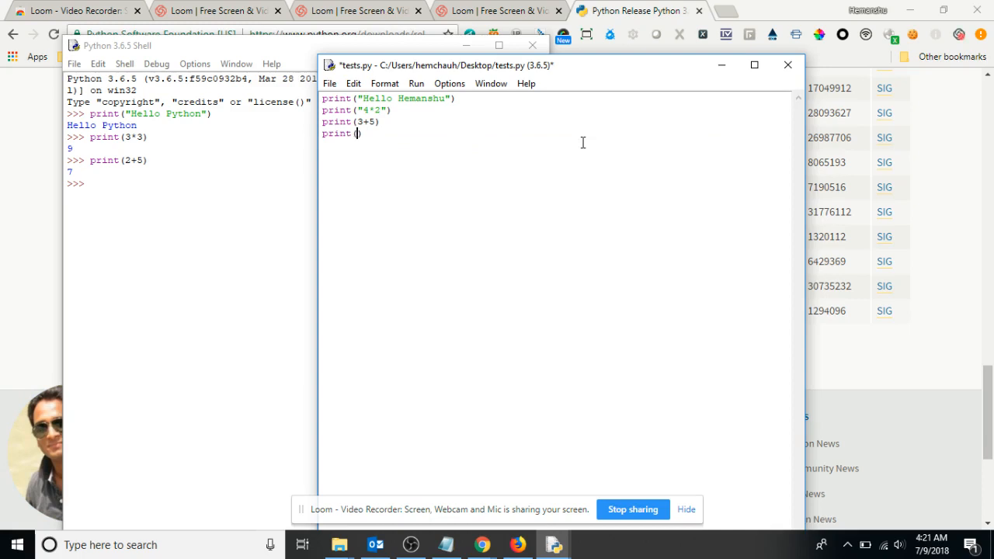
type("4")
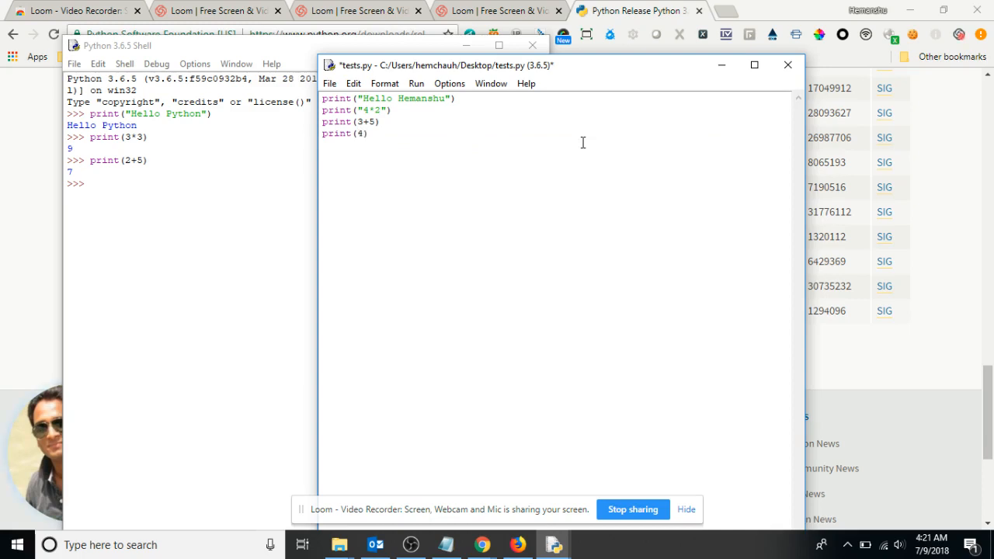
type("*2")
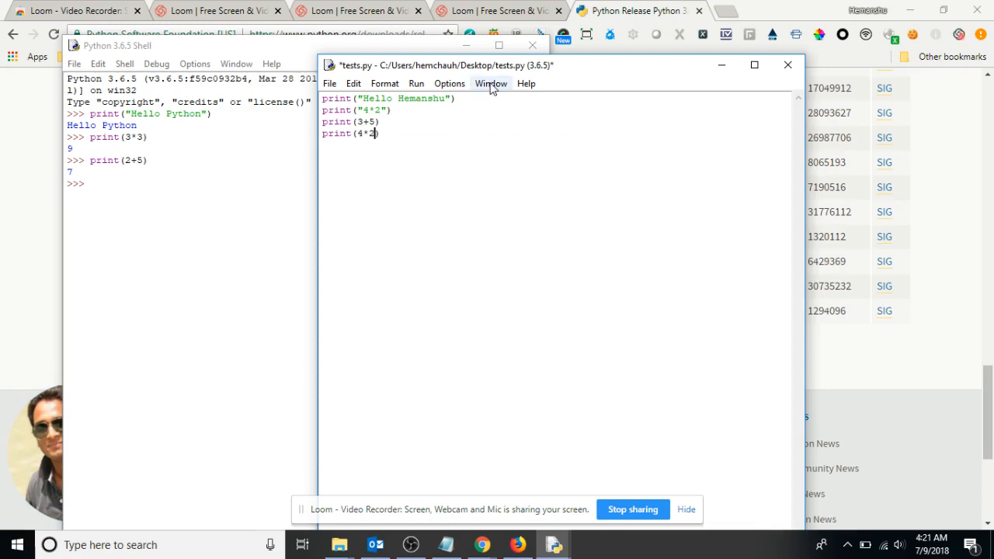
left_click(416, 83)
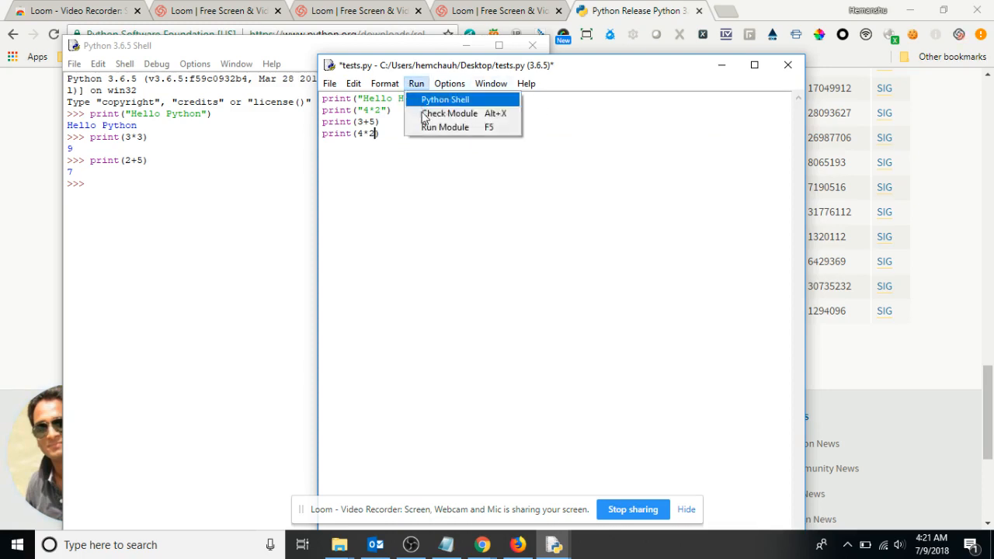
Run tests.py as a module, confirming the save so the shell prints its four outputs.
left_click(443, 127)
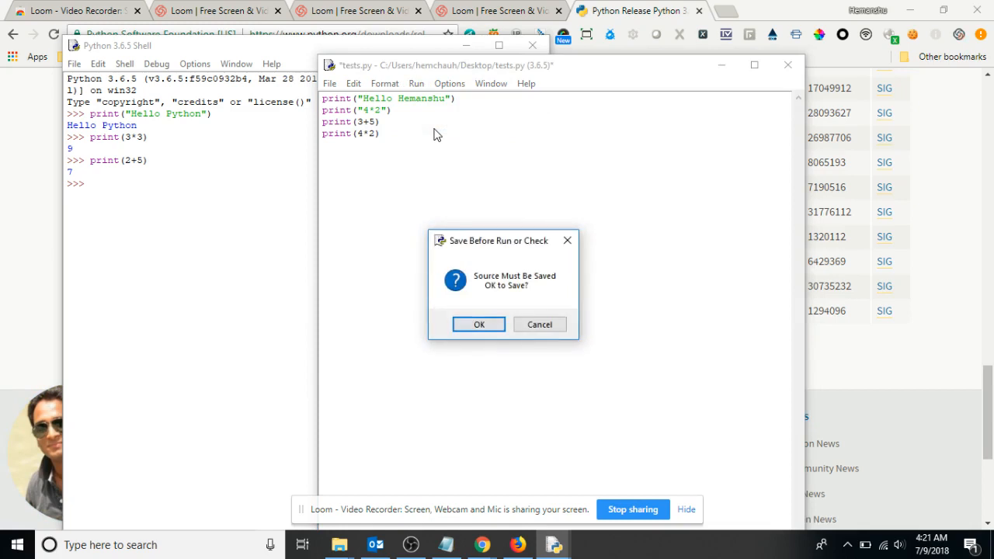
mouse_move(470, 309)
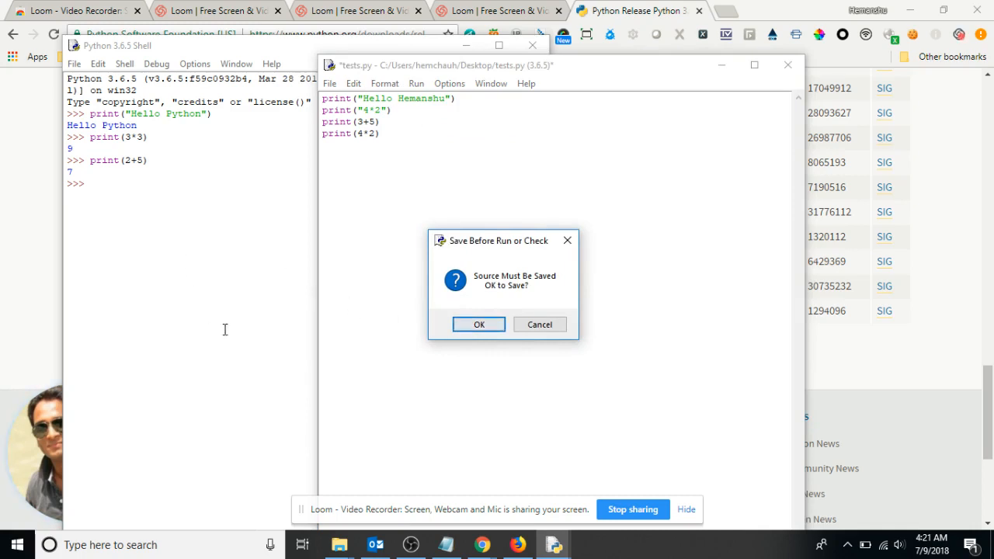
left_click(477, 324)
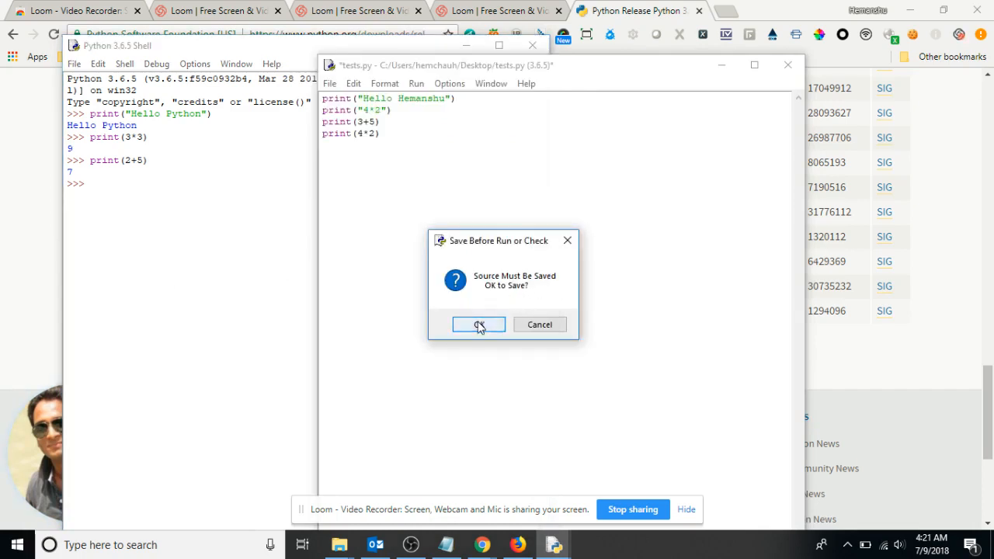
left_click(478, 324)
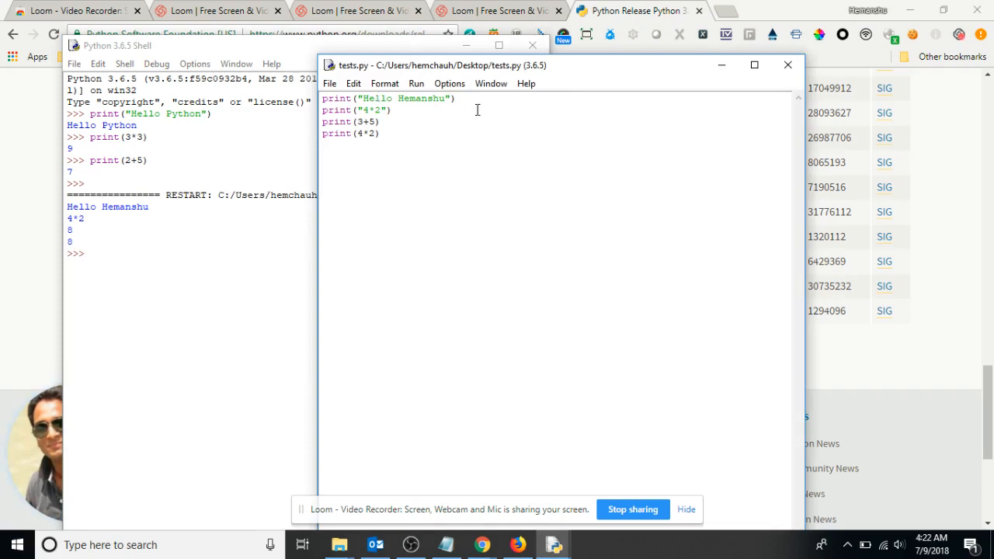
Bring the Python 3.6.5 Shell forward to view the outputs below RESTART.
double_click(371, 109)
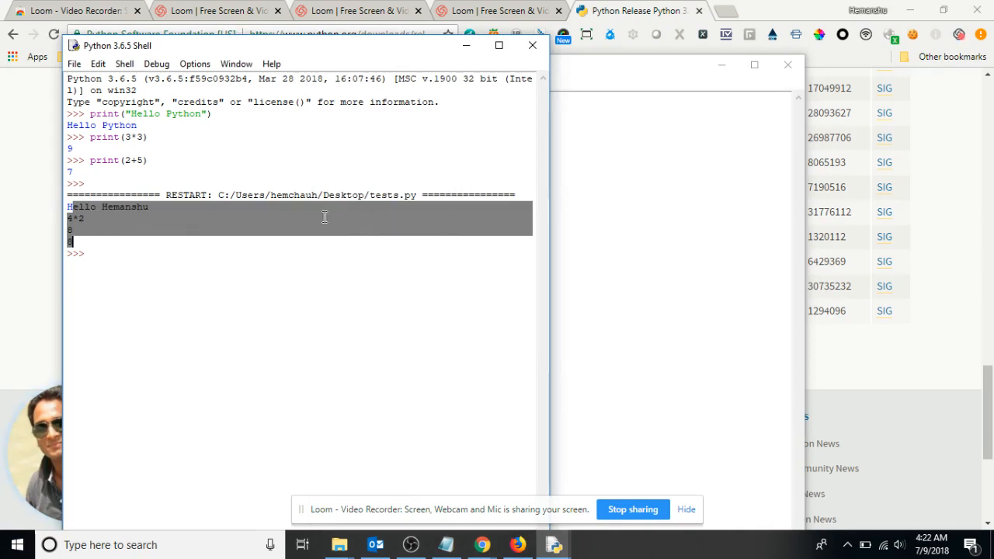
mouse_move(383, 195)
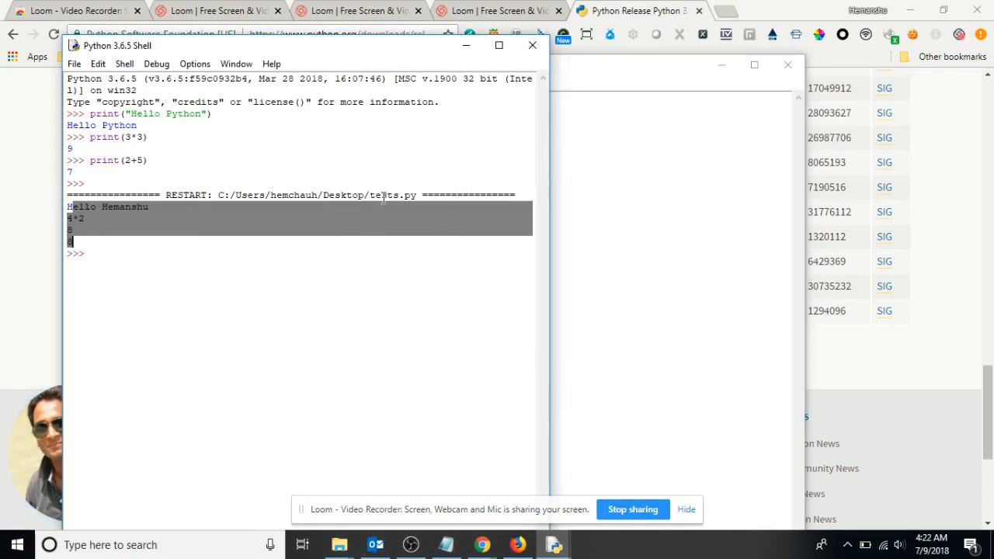